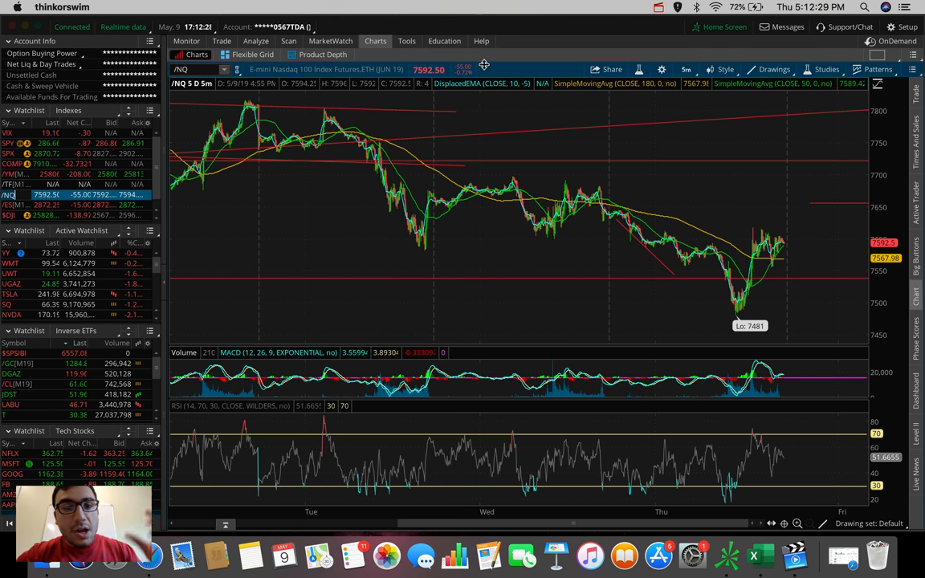
{"action": "mouse_move", "coordinate": [784, 290]}
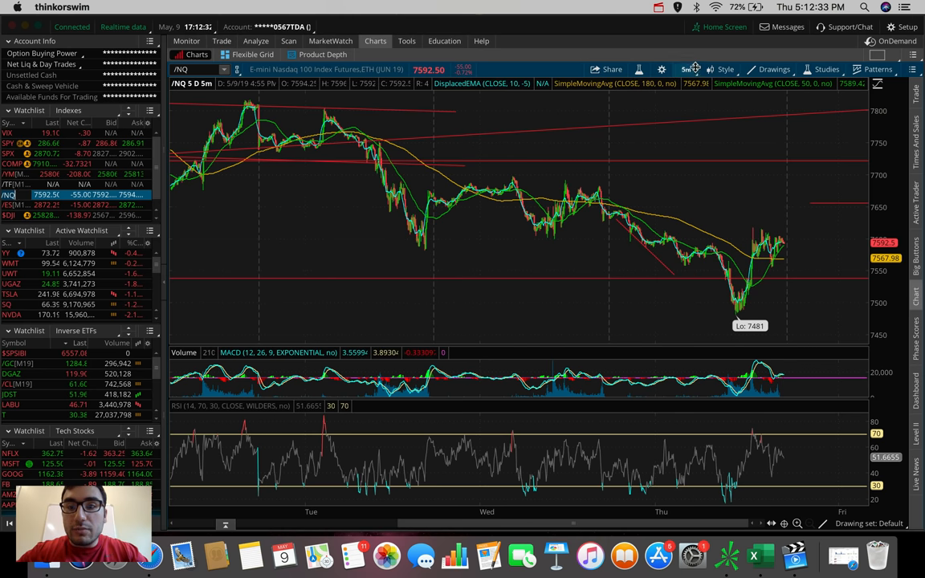
Step: Narrow the Nasdaq 100 futures chart to a single day of 1-minute bars
{"action": "left_click", "coordinate": [686, 69]}
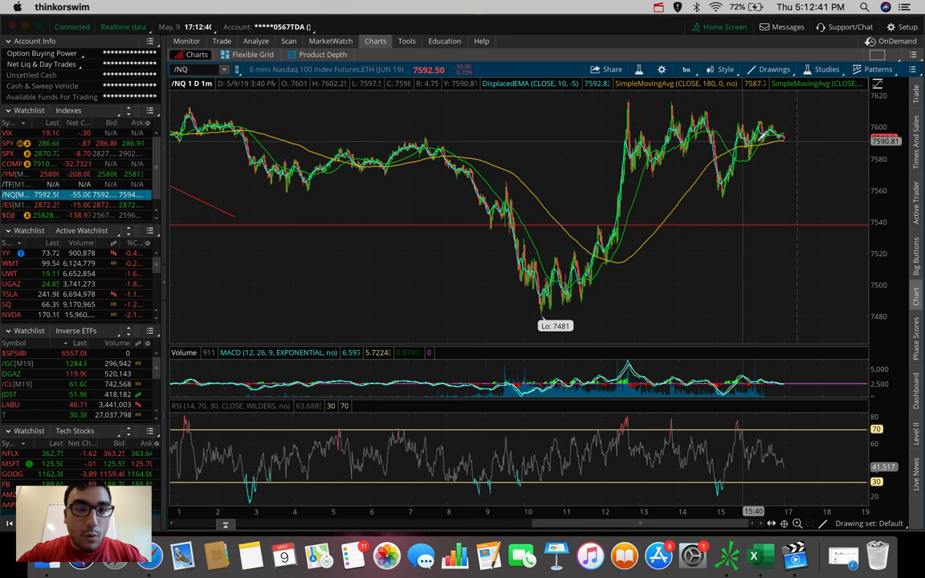
{"action": "mouse_move", "coordinate": [759, 135]}
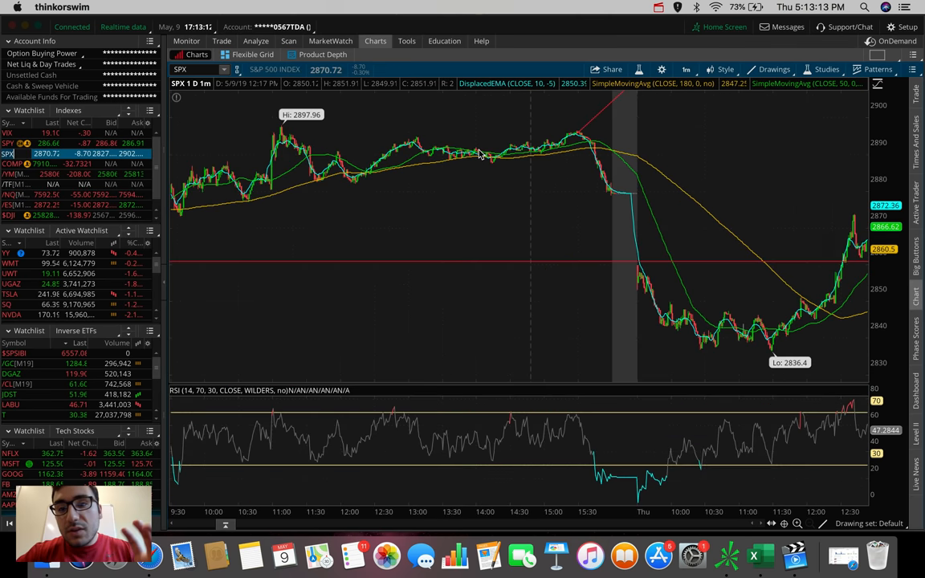
Step: Set the S&P 500 chart to the 5 D: 5m time frame
{"action": "left_click", "coordinate": [686, 69]}
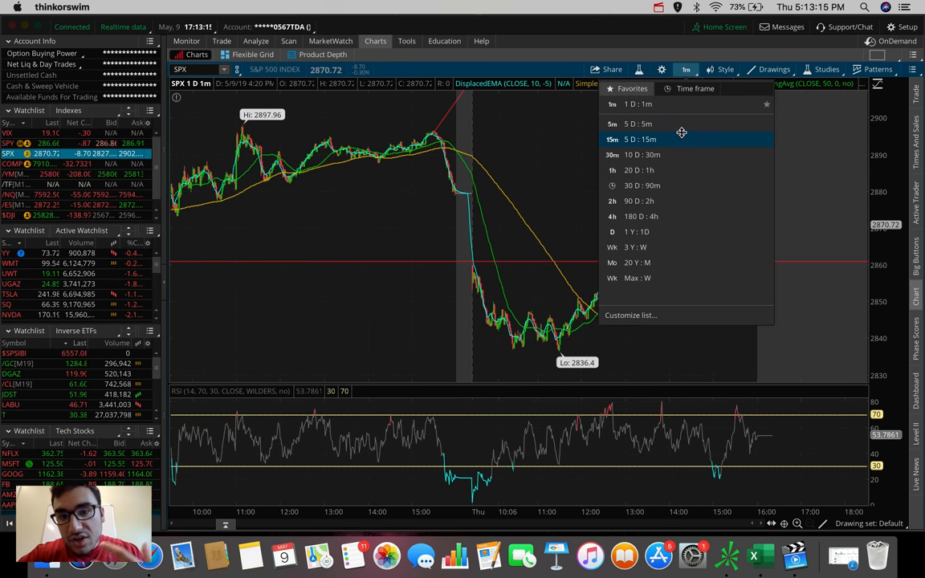
{"action": "left_click", "coordinate": [639, 122]}
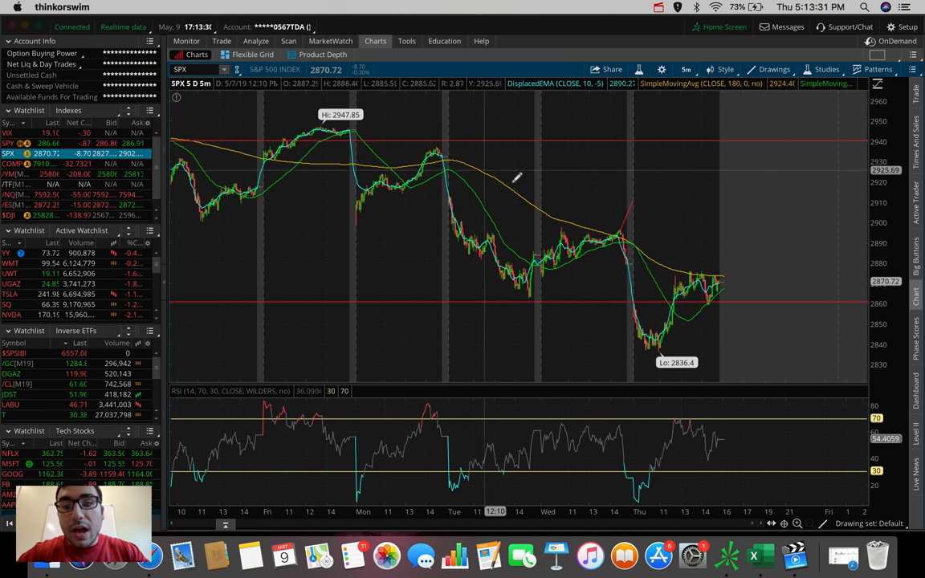
{"action": "mouse_move", "coordinate": [688, 249]}
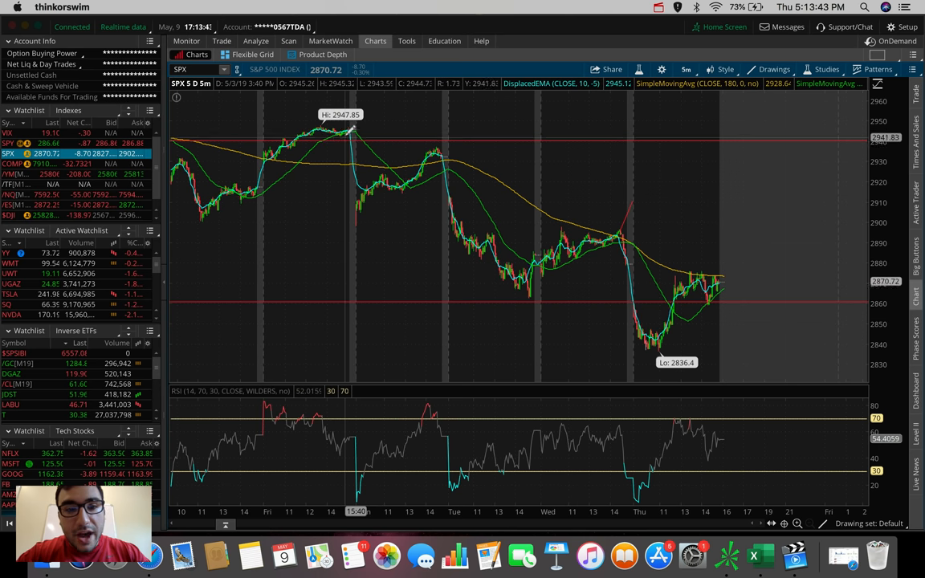
{"action": "mouse_move", "coordinate": [360, 206]}
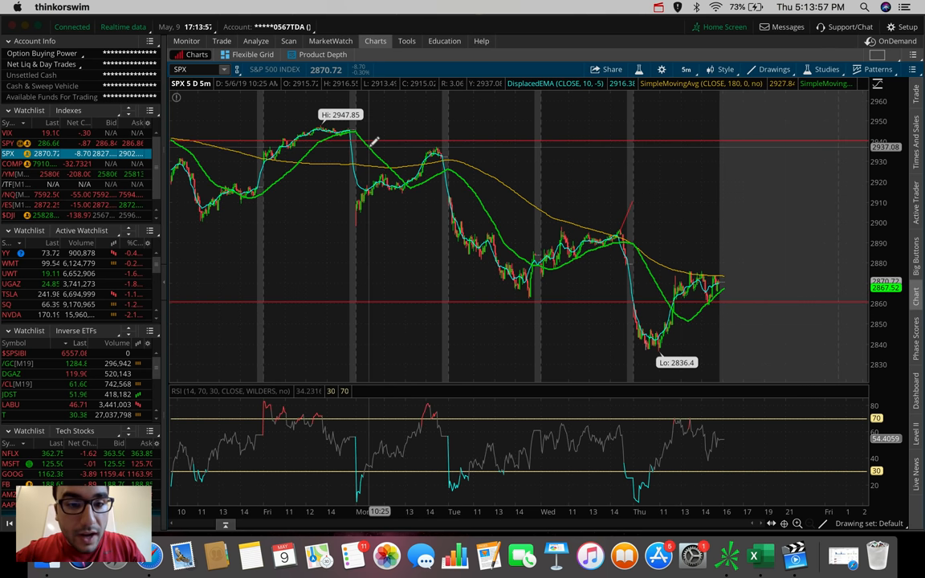
{"action": "mouse_move", "coordinate": [437, 169]}
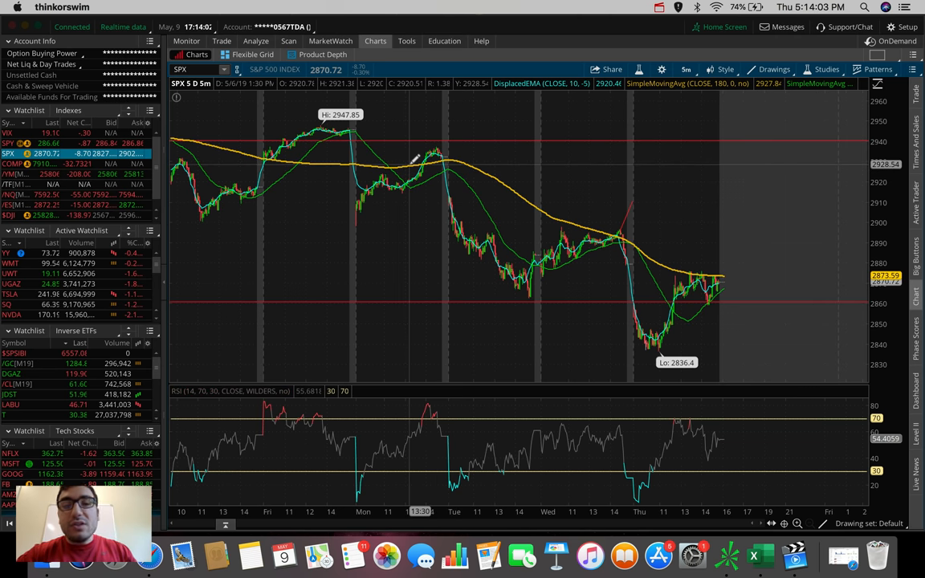
{"action": "mouse_move", "coordinate": [453, 153]}
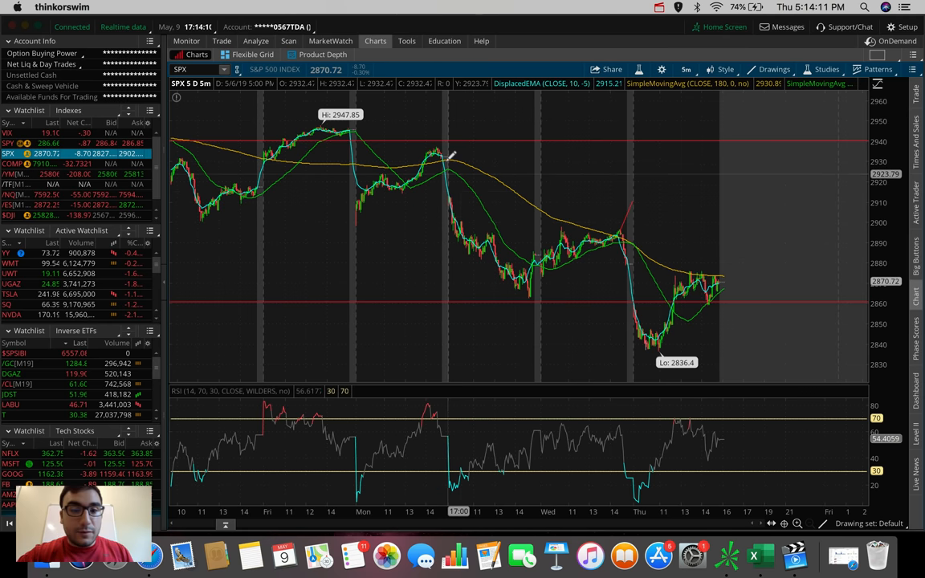
{"action": "mouse_move", "coordinate": [543, 315]}
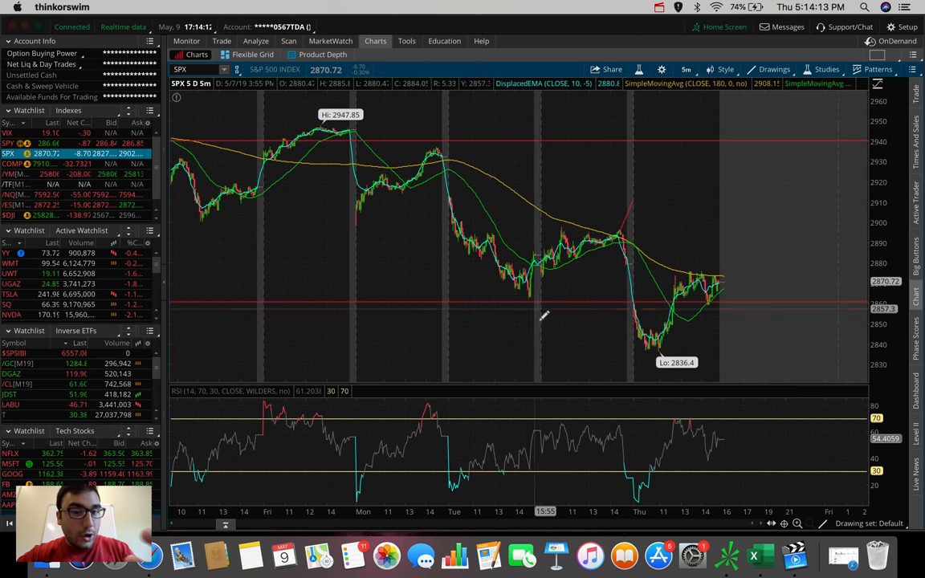
{"action": "mouse_move", "coordinate": [447, 169]}
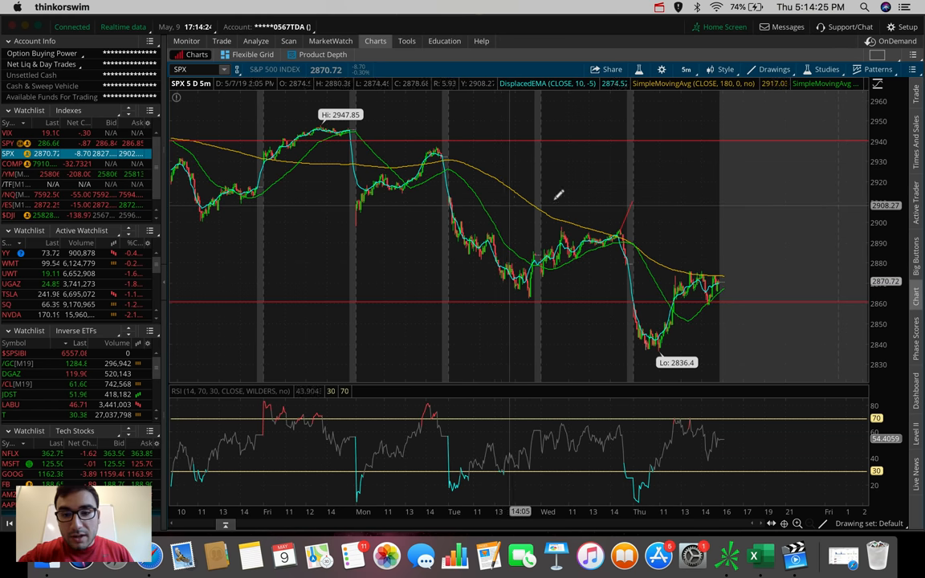
{"action": "mouse_move", "coordinate": [624, 228]}
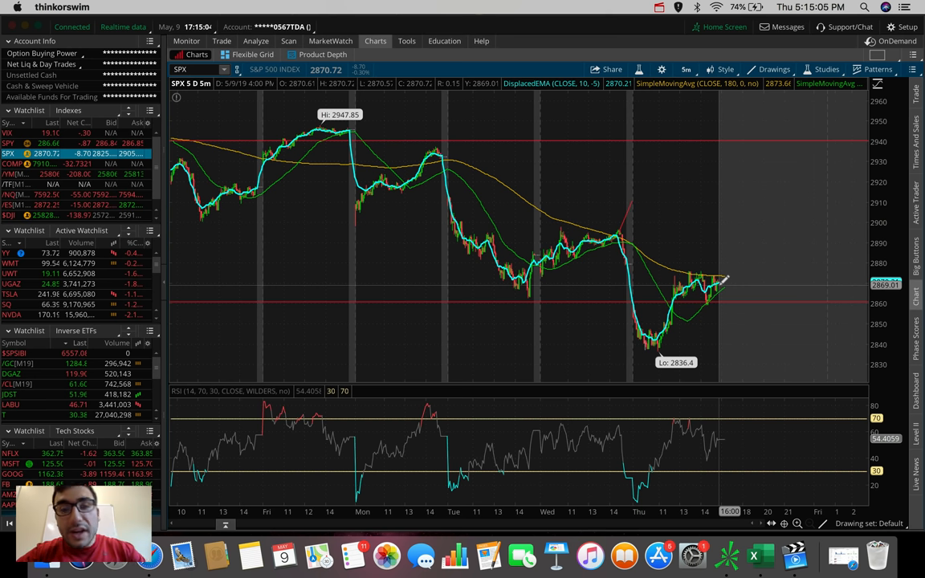
{"action": "mouse_move", "coordinate": [688, 276]}
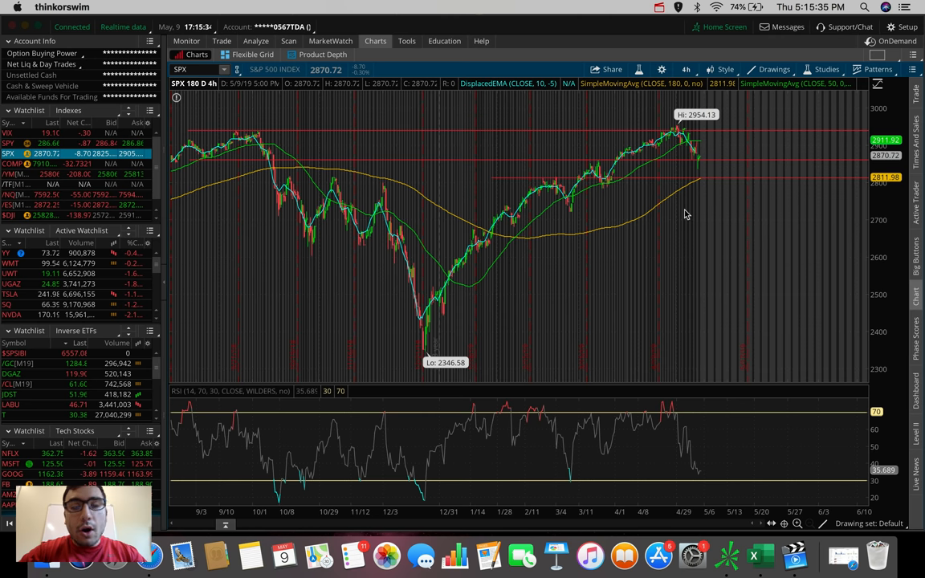
{"action": "mouse_move", "coordinate": [683, 157]}
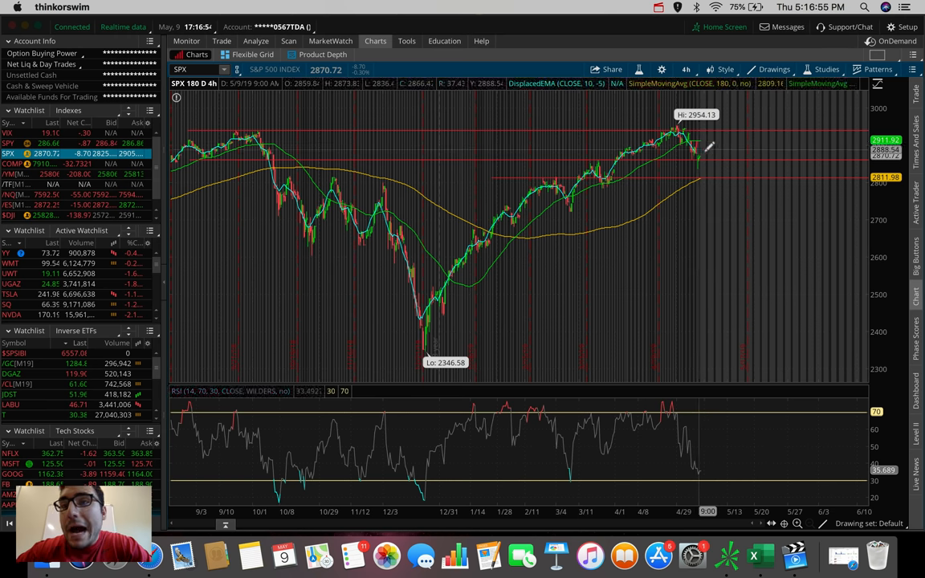
{"action": "mouse_move", "coordinate": [746, 151]}
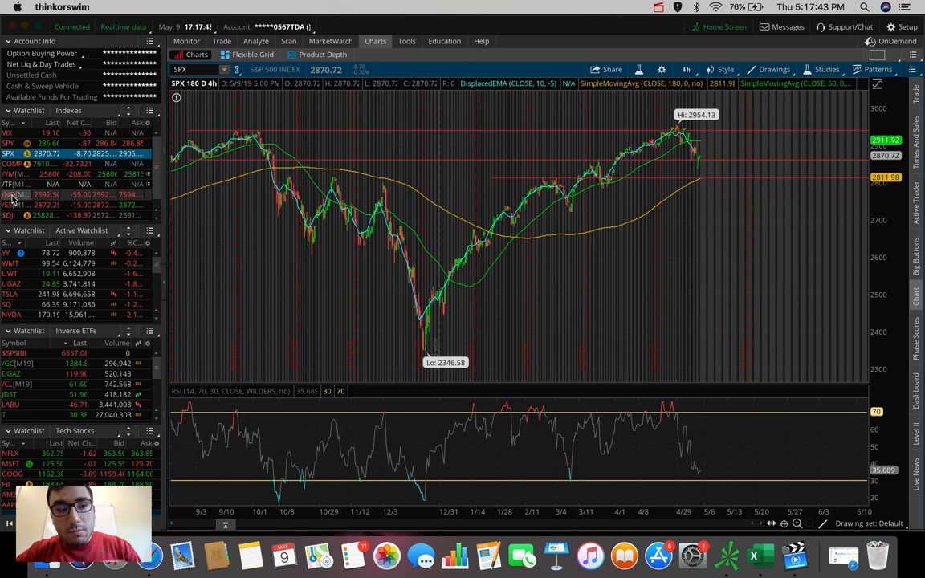
Step: Review the 180-day, 4-hour /NQ chart with its moving averages, MACD and RSI
{"action": "left_click", "coordinate": [10, 196]}
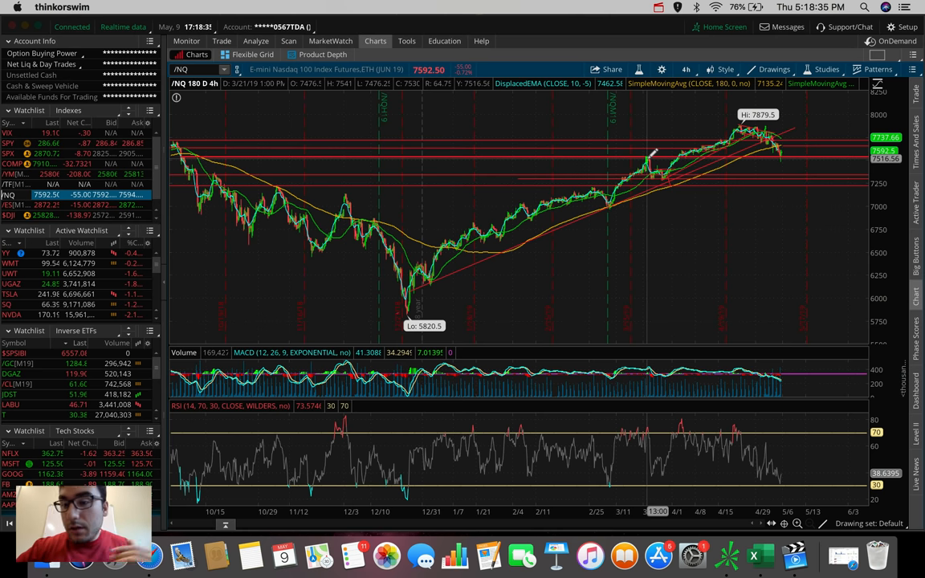
{"action": "mouse_move", "coordinate": [800, 90]}
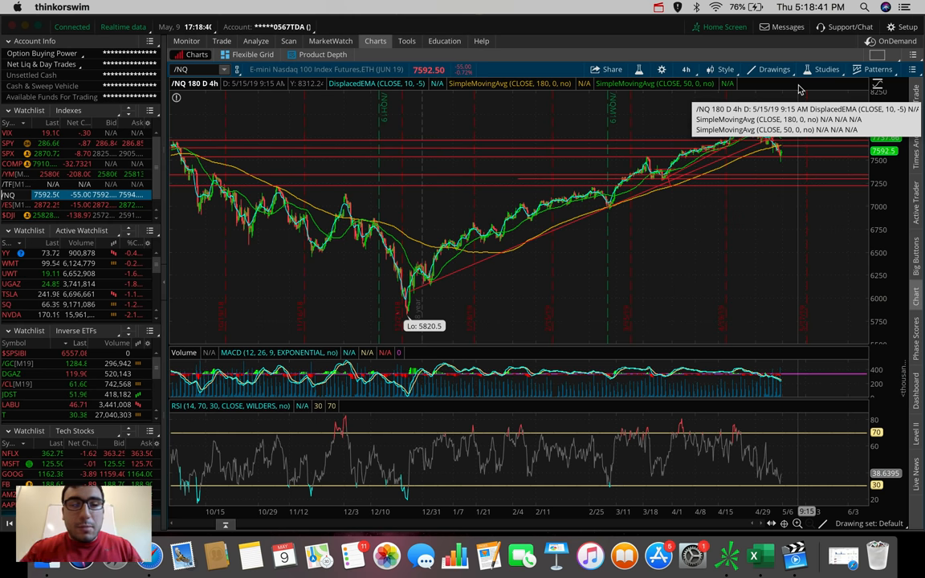
{"action": "mouse_move", "coordinate": [800, 88]}
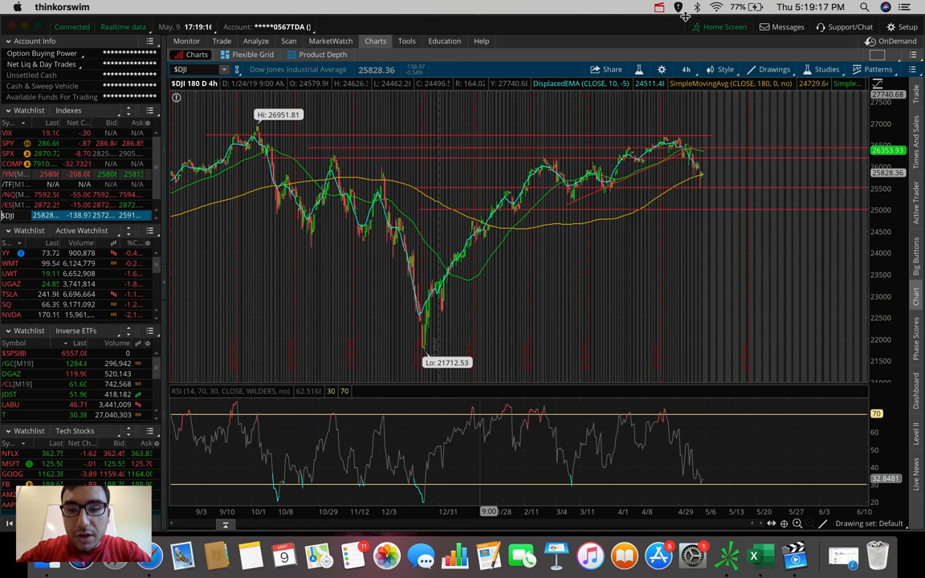
{"action": "mouse_move", "coordinate": [682, 173]}
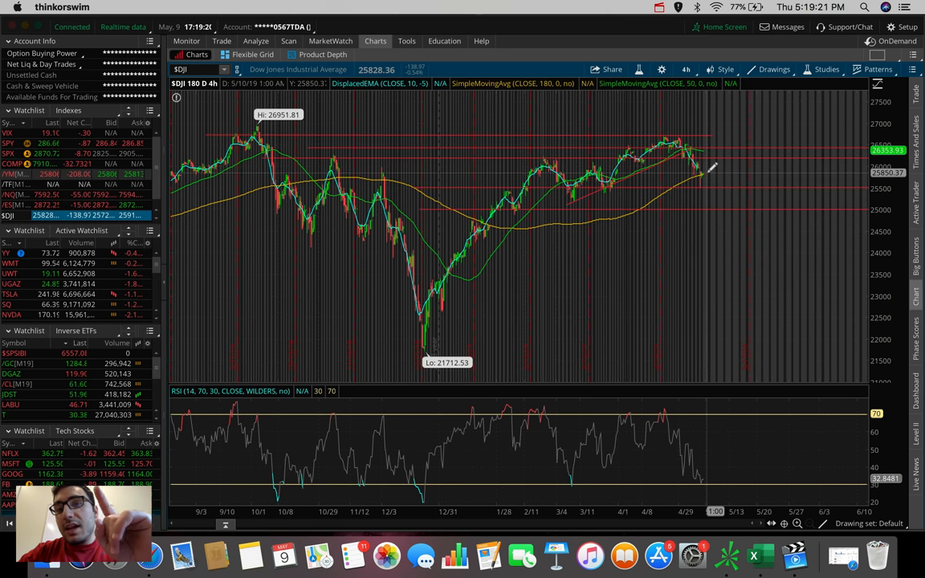
Step: Adjust the $DJI 180-day, 4-hour chart view and bring up the time frame list
{"action": "left_click_drag", "start_coordinate": [565, 205], "coordinate": [691, 152]}
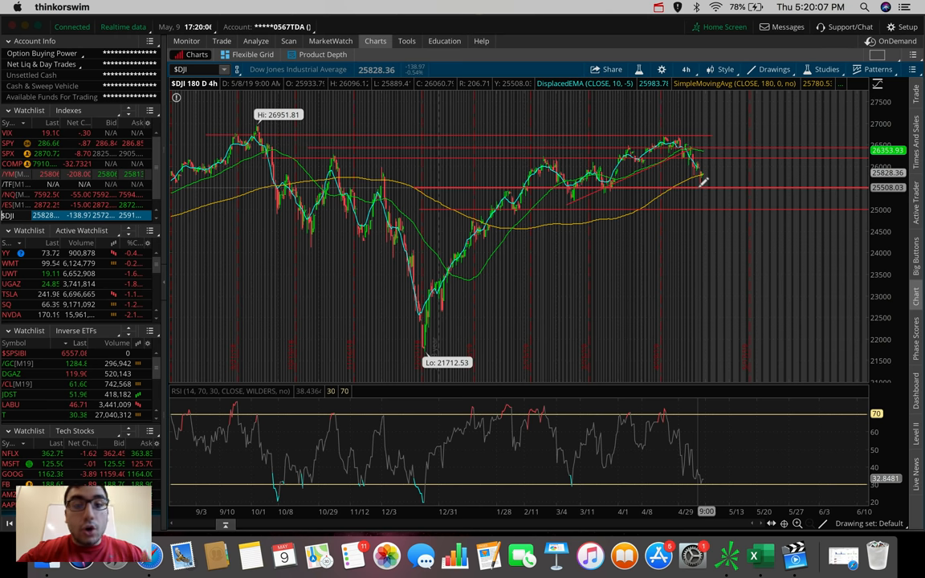
{"action": "mouse_move", "coordinate": [506, 189]}
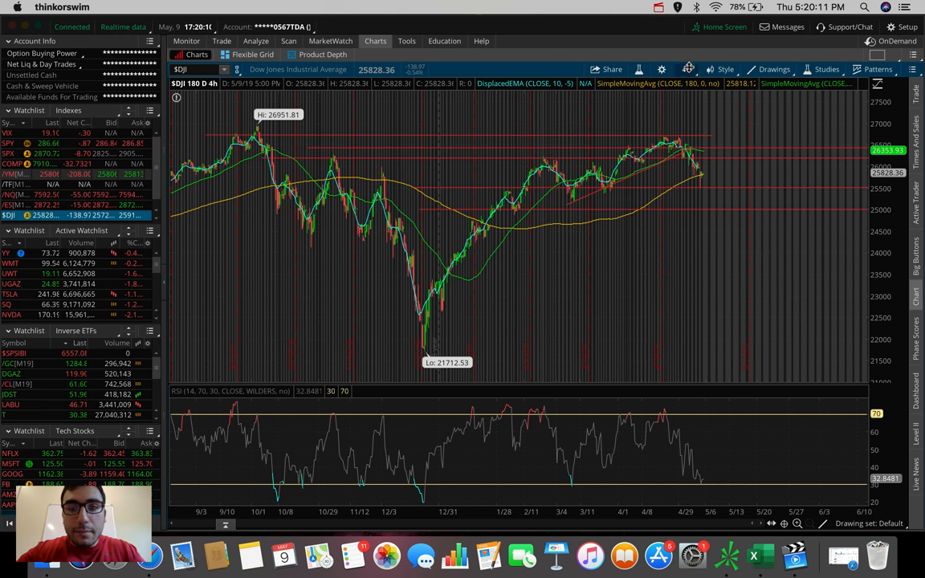
{"action": "left_click", "coordinate": [687, 69]}
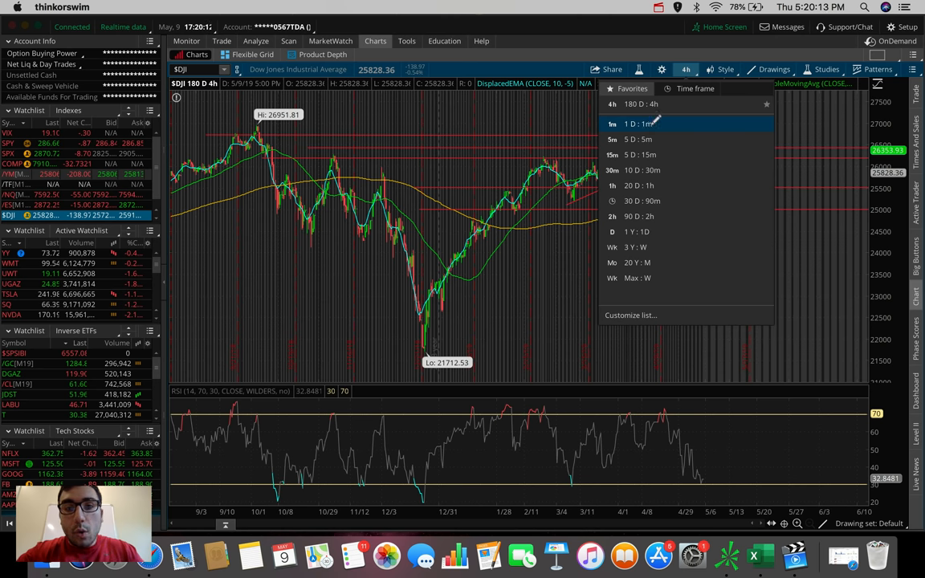
Step: Switch the $DJI chart to 1-day, 1-minute bars, then reopen the time frame list
{"action": "left_click", "coordinate": [635, 123]}
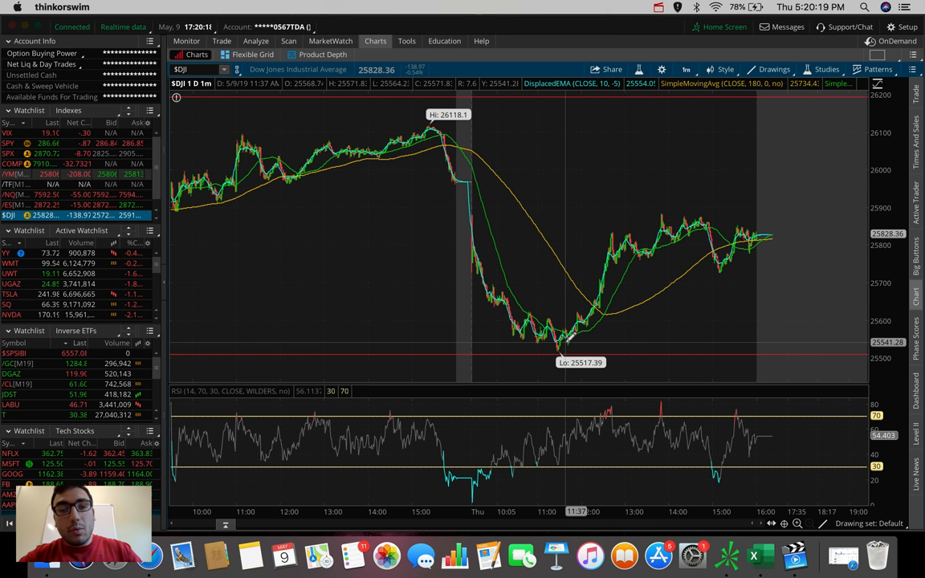
{"action": "mouse_move", "coordinate": [482, 157]}
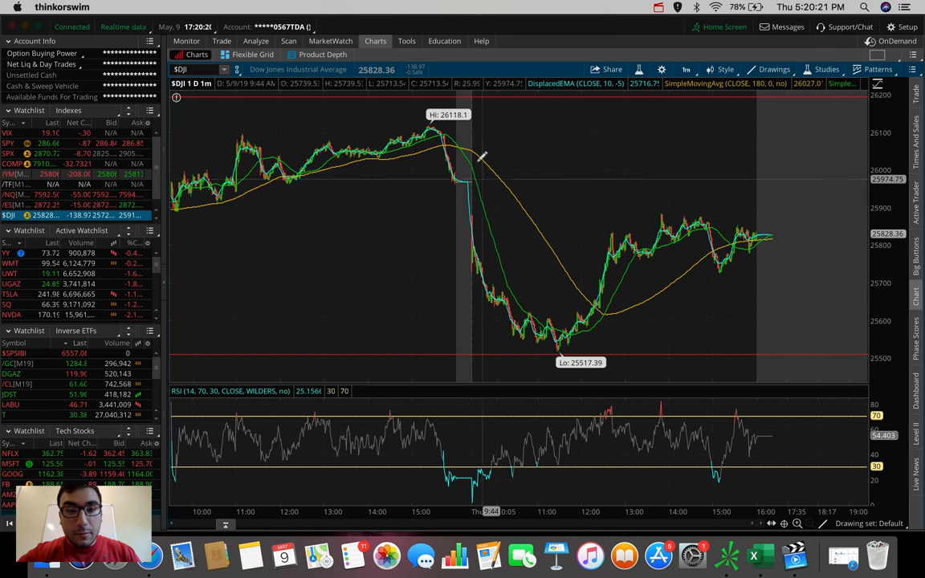
{"action": "mouse_move", "coordinate": [566, 345]}
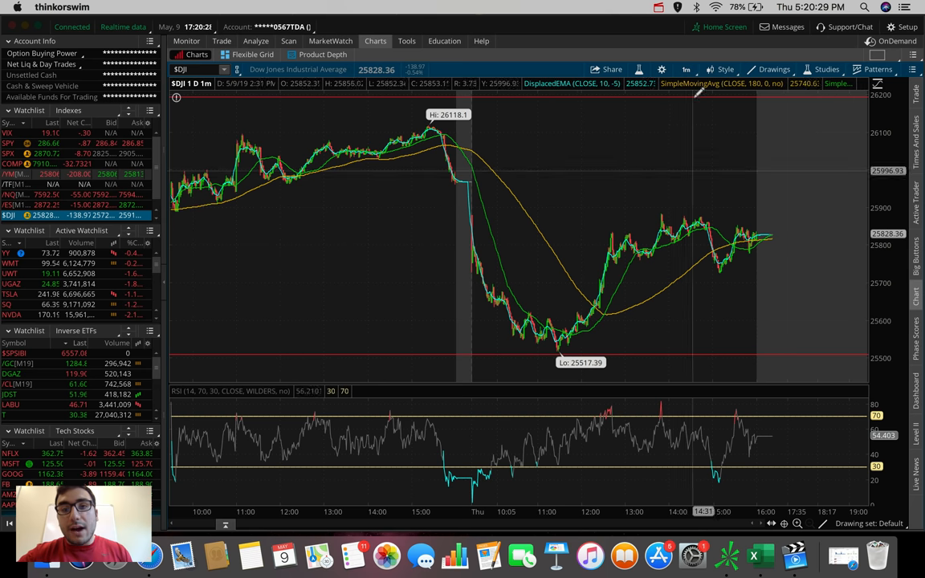
{"action": "left_click", "coordinate": [687, 69]}
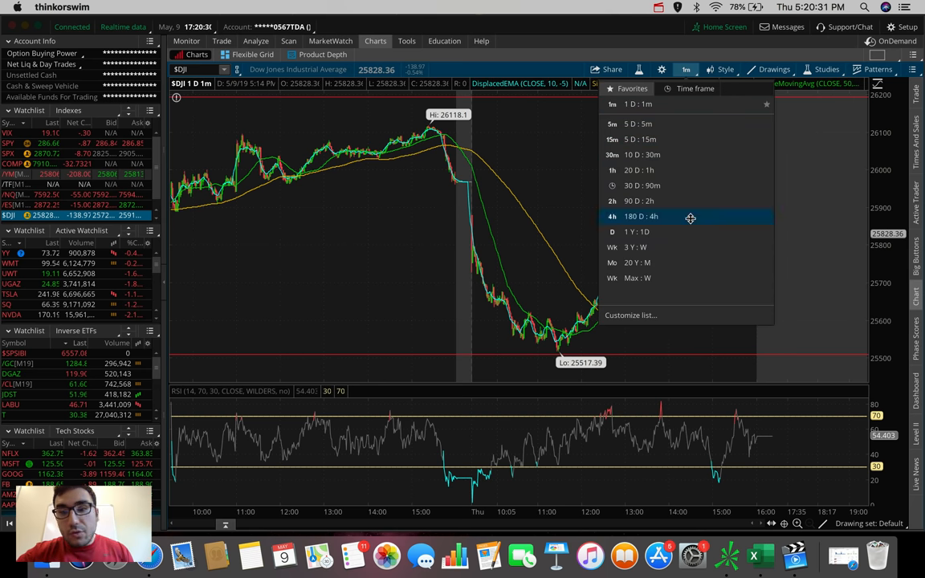
Step: Return the Dow to 180 D: 4h, then load SPX from the Indexes watchlist
{"action": "left_click", "coordinate": [639, 215]}
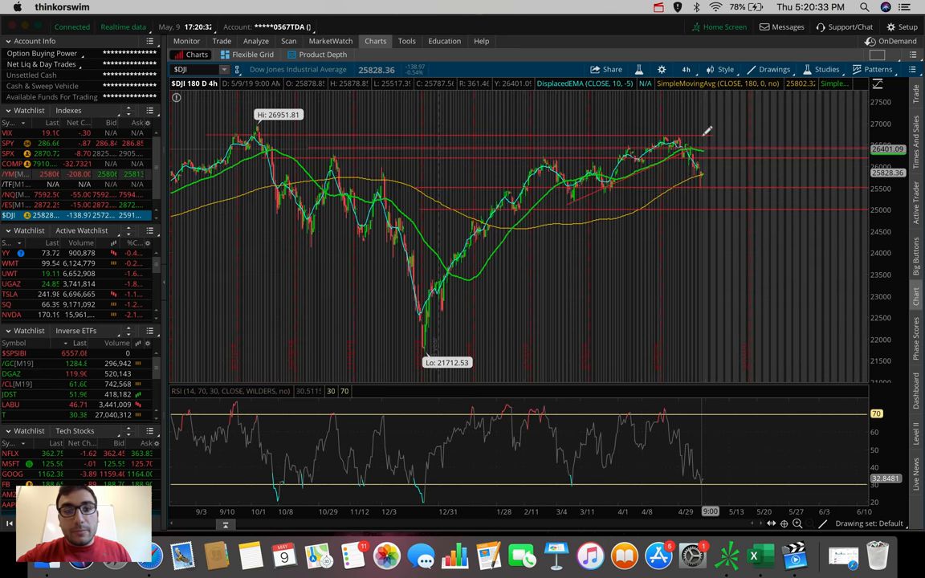
{"action": "mouse_move", "coordinate": [705, 132]}
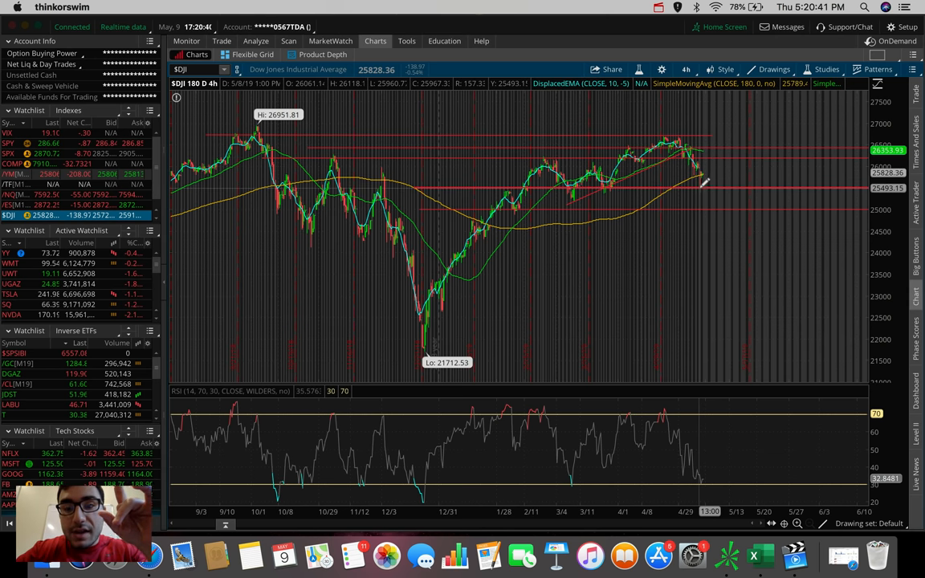
{"action": "mouse_move", "coordinate": [703, 152]}
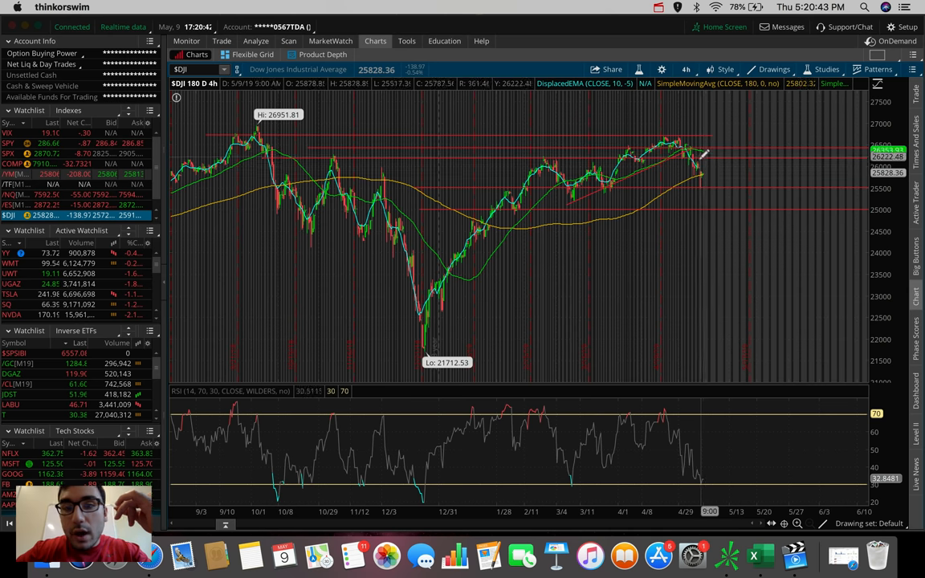
{"action": "mouse_move", "coordinate": [705, 169]}
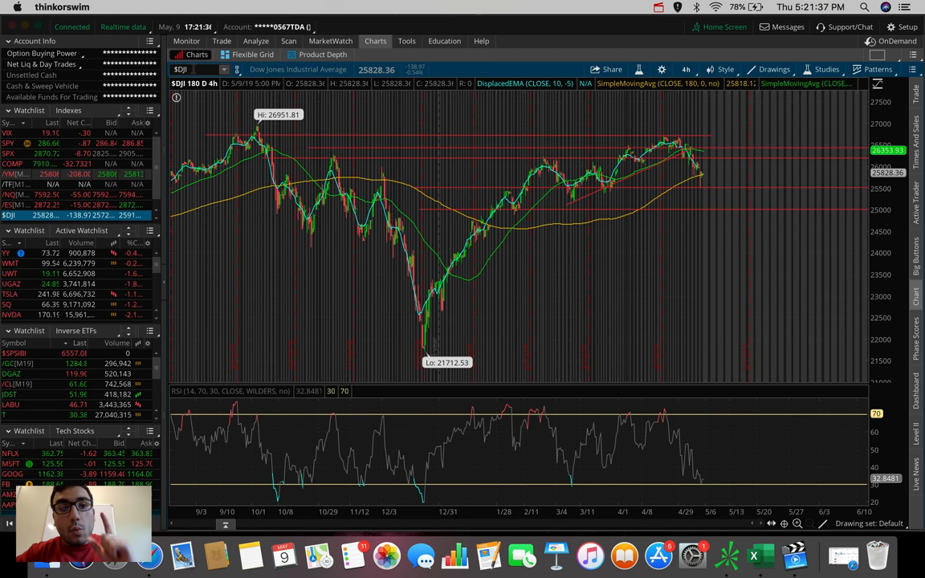
{"action": "left_click", "coordinate": [193, 69]}
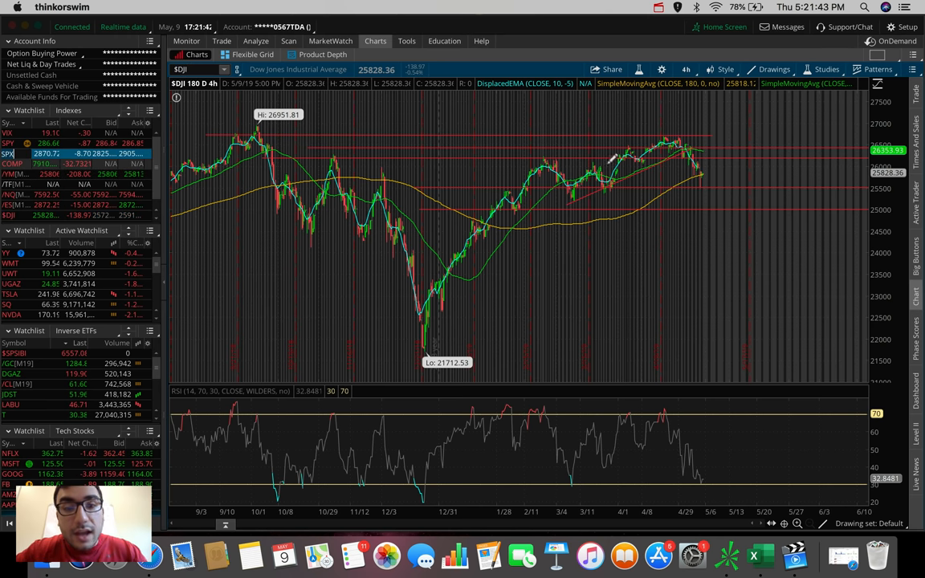
Step: Set the SPX chart to five days of 5-minute bars
{"action": "left_click", "coordinate": [686, 69]}
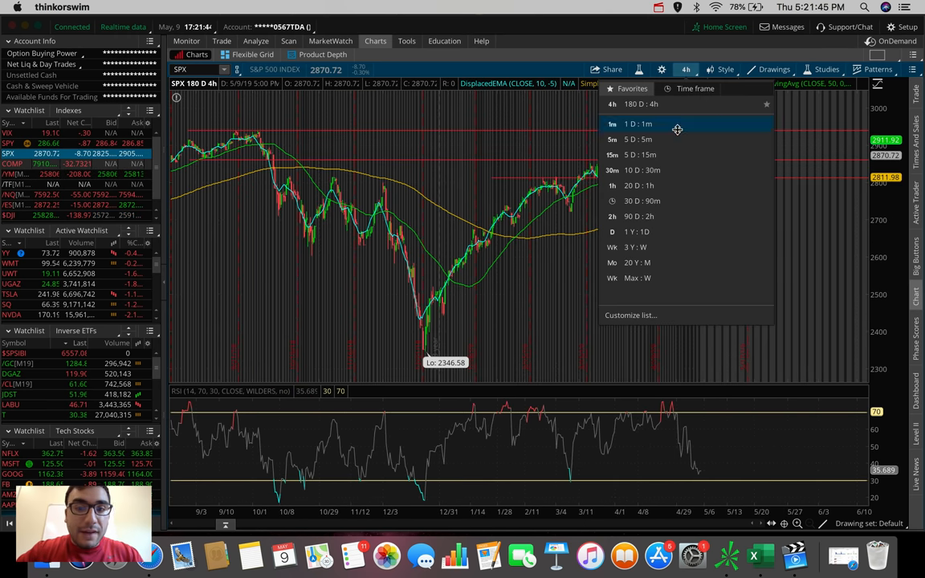
{"action": "left_click", "coordinate": [637, 138]}
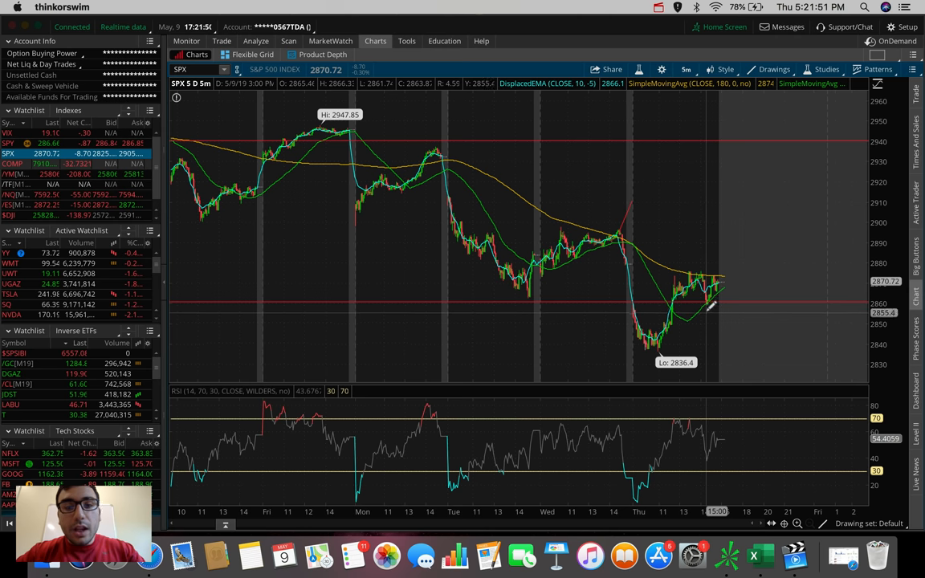
{"action": "mouse_move", "coordinate": [695, 270]}
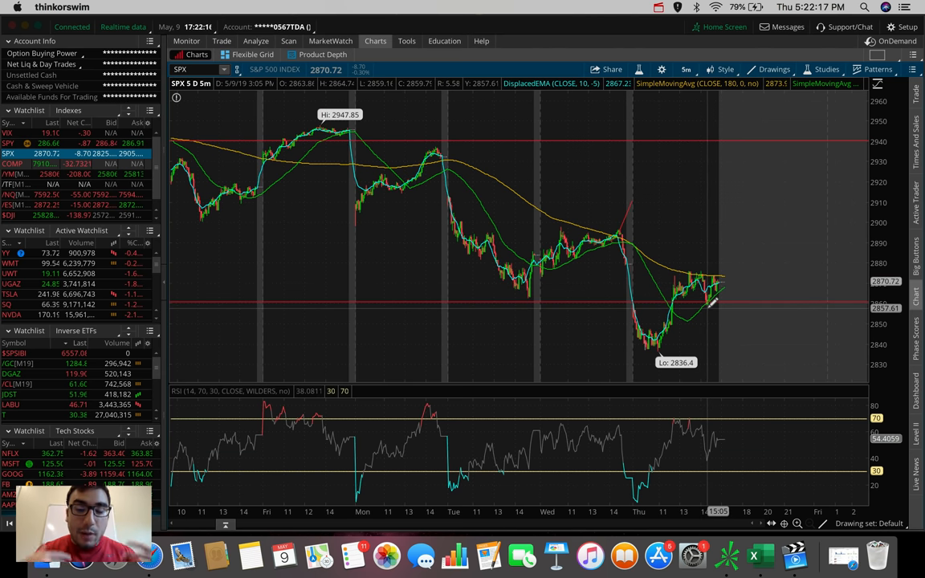
{"action": "mouse_move", "coordinate": [691, 309]}
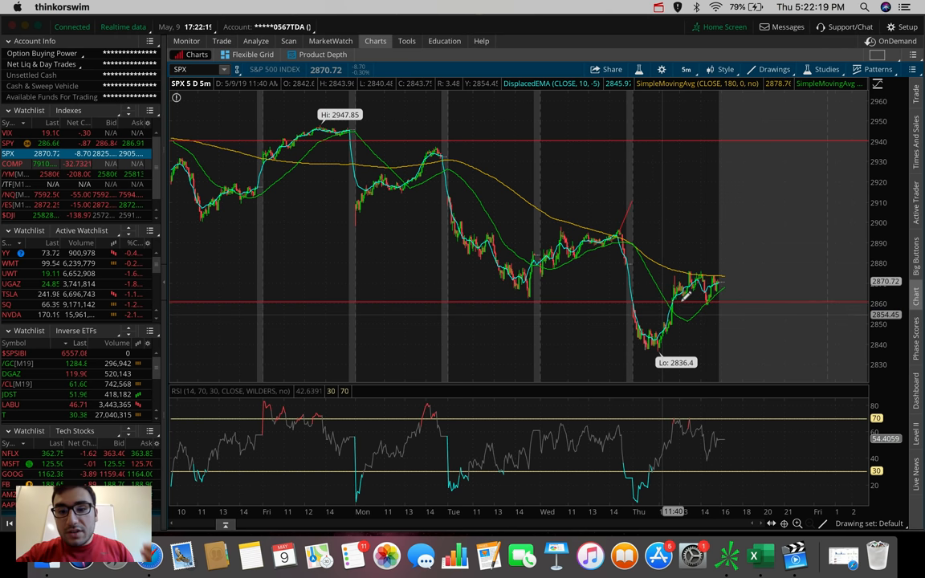
{"action": "mouse_move", "coordinate": [688, 277]}
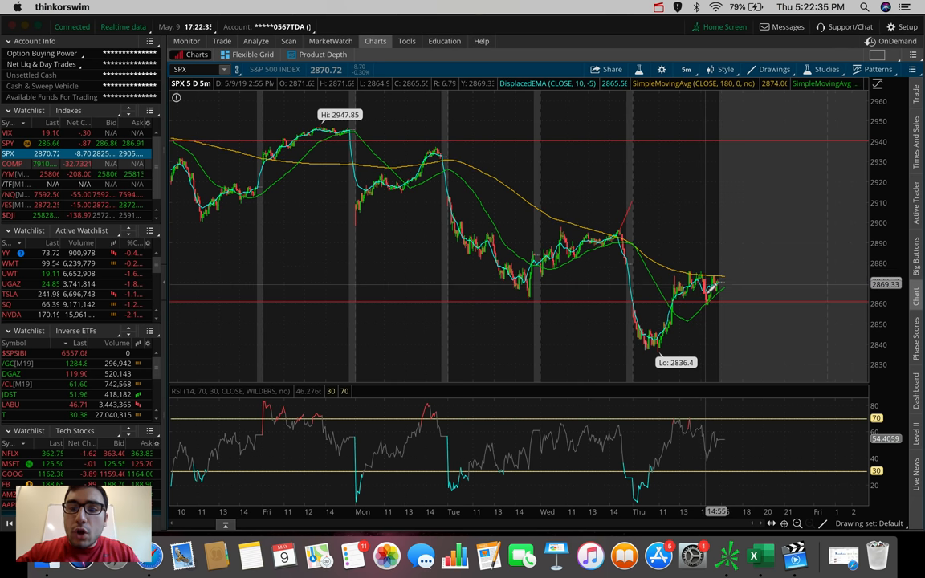
{"action": "mouse_move", "coordinate": [720, 347]}
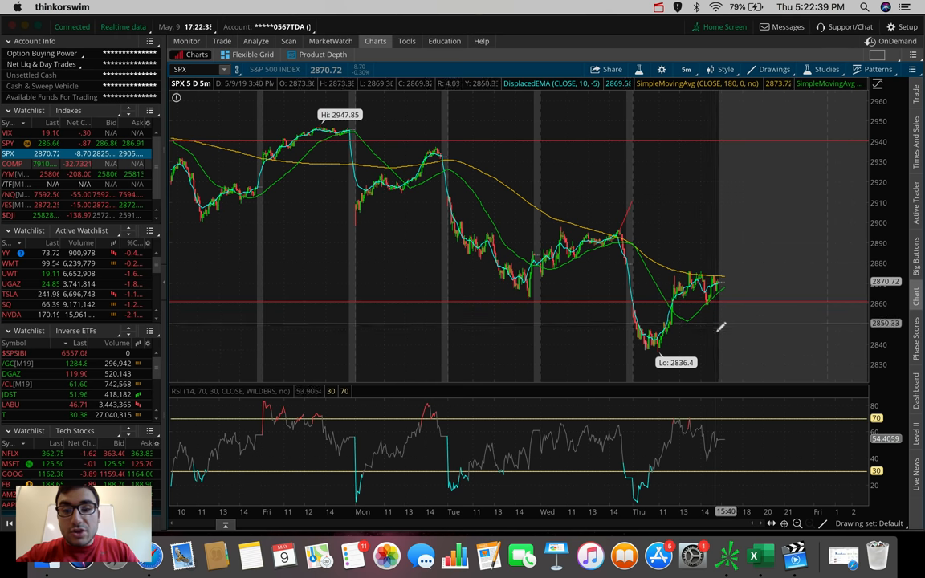
{"action": "mouse_move", "coordinate": [726, 350]}
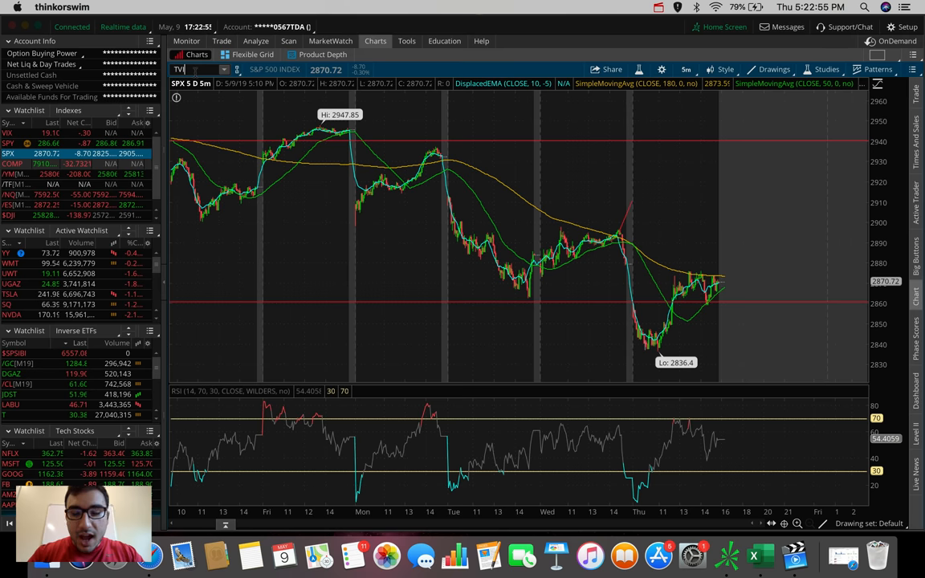
Step: Load TVIX in the chart symbol box on the same 5 D: 5m frame
{"action": "type", "text": "TVIX"}
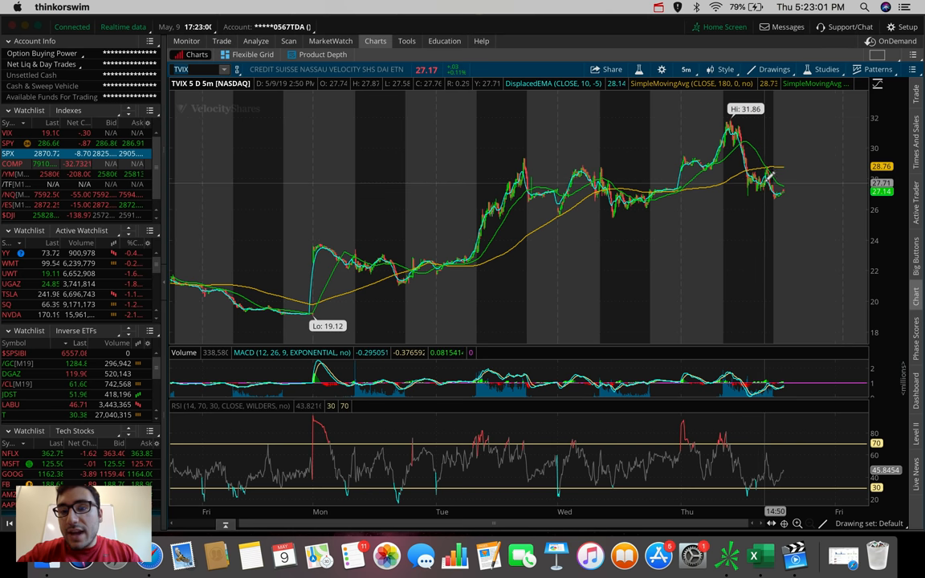
{"action": "mouse_move", "coordinate": [759, 153]}
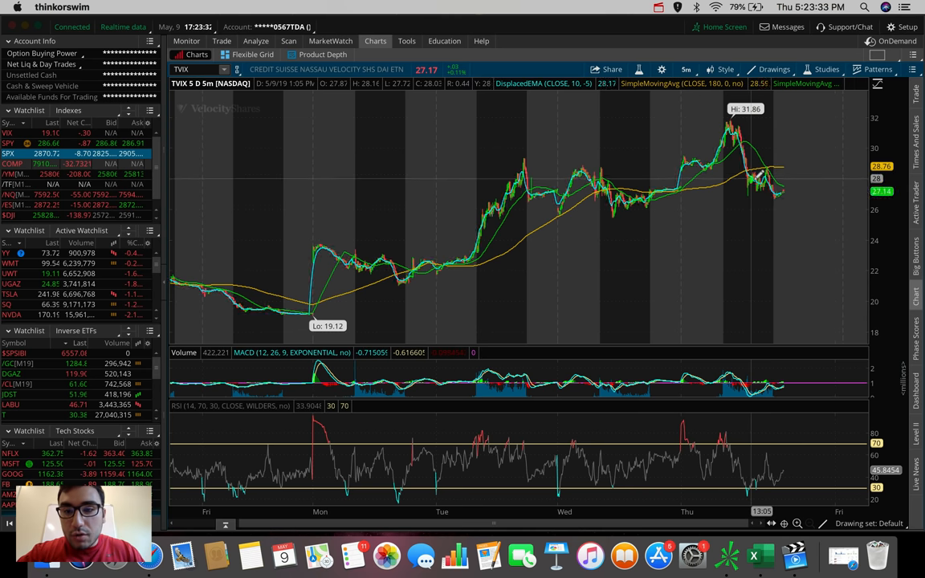
{"action": "mouse_move", "coordinate": [774, 169]}
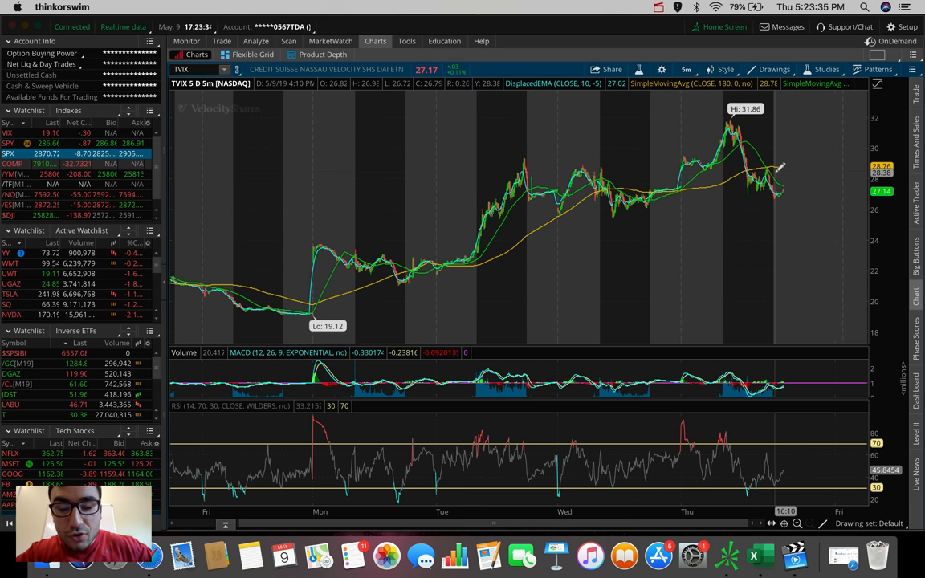
{"action": "mouse_move", "coordinate": [774, 190]}
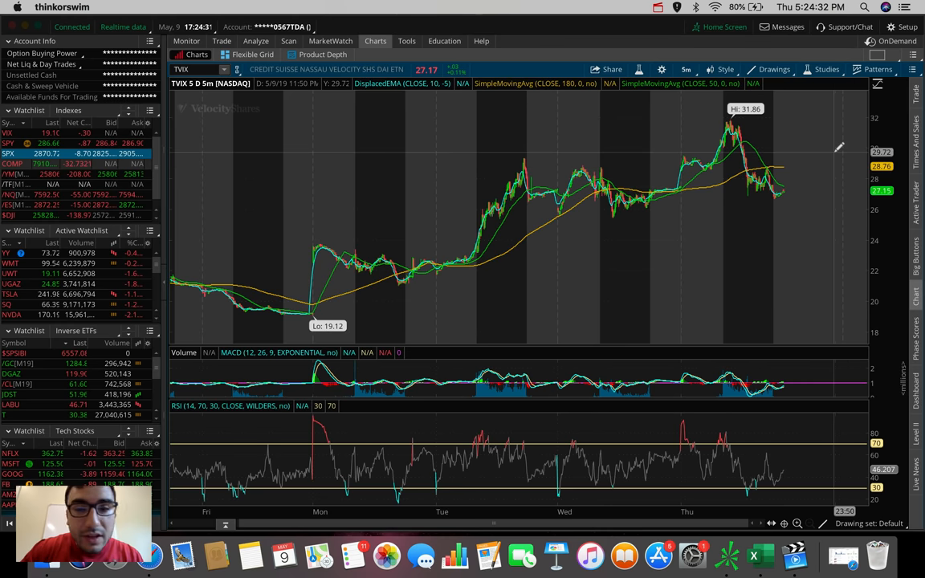
{"action": "mouse_move", "coordinate": [797, 188]}
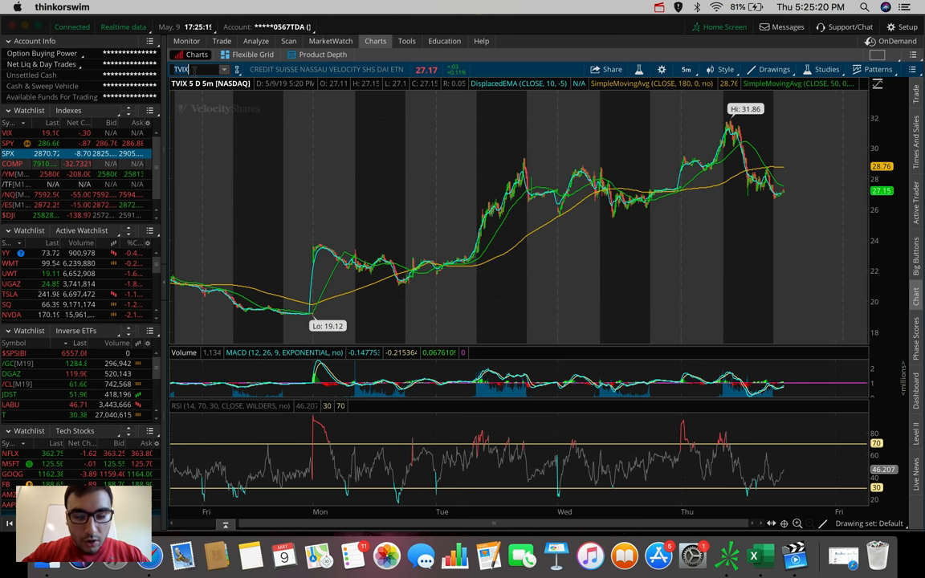
Step: Load NVCR from the symbol suggestions and show it over 180 D: 4h bars
{"action": "type", "text": "NV"}
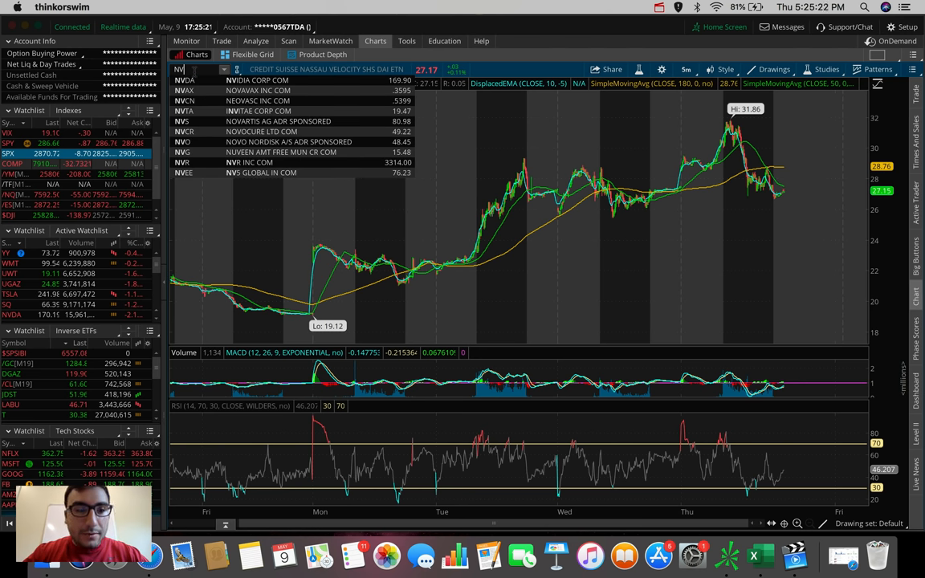
{"action": "left_click", "coordinate": [261, 131]}
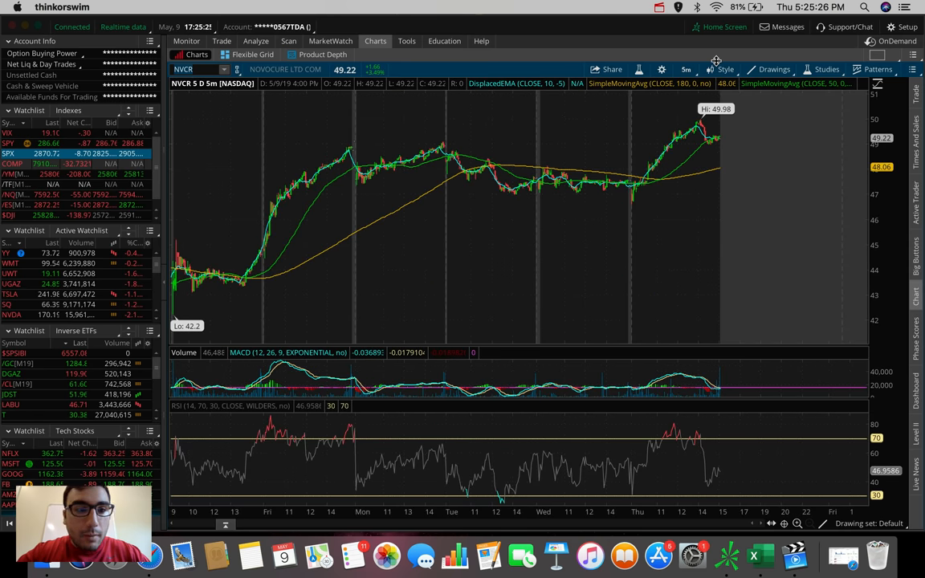
{"action": "left_click", "coordinate": [686, 69]}
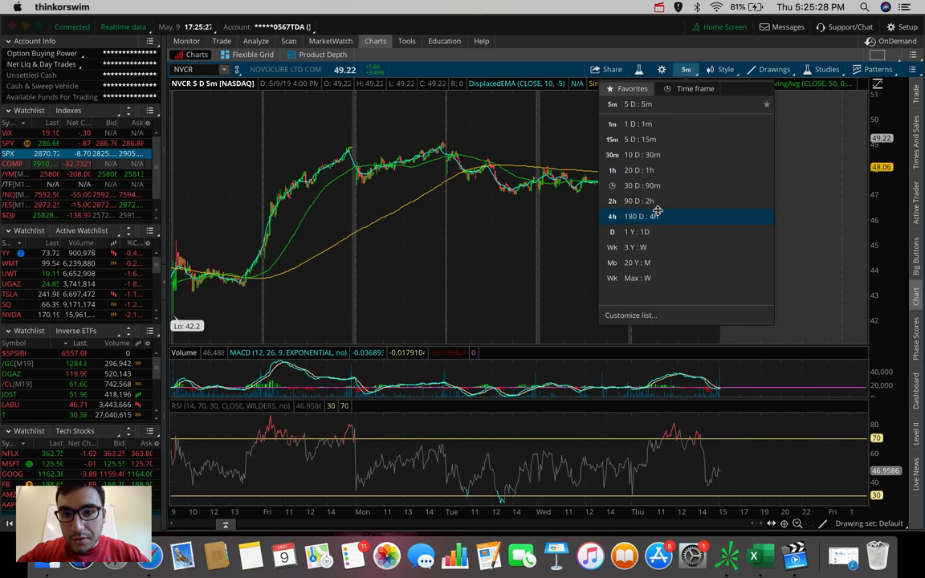
{"action": "left_click", "coordinate": [635, 216]}
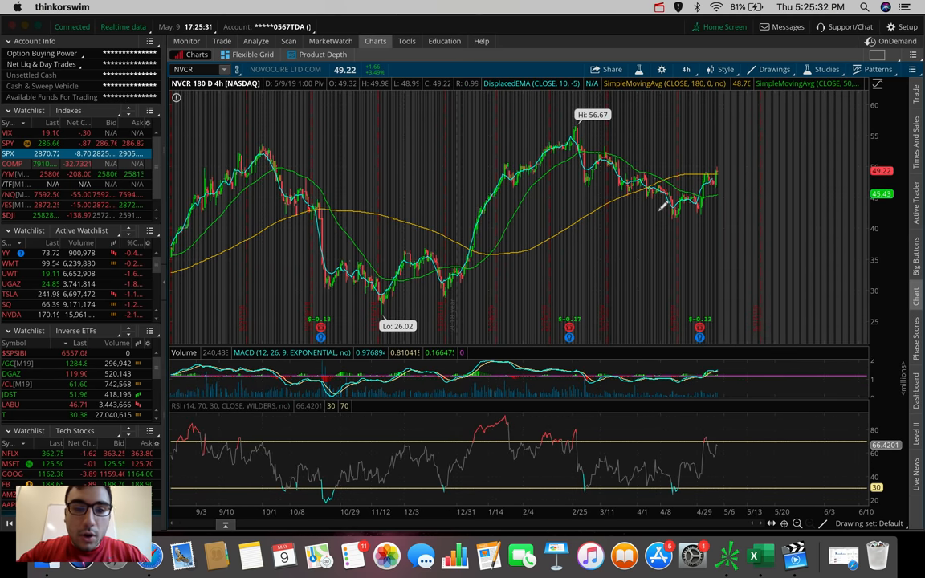
{"action": "left_click", "coordinate": [773, 70]}
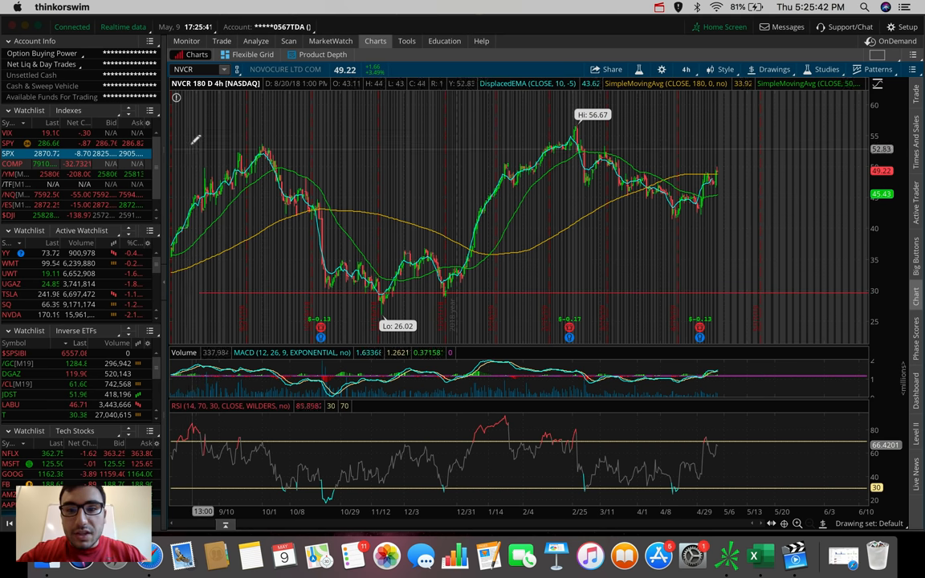
{"action": "mouse_move", "coordinate": [193, 144]}
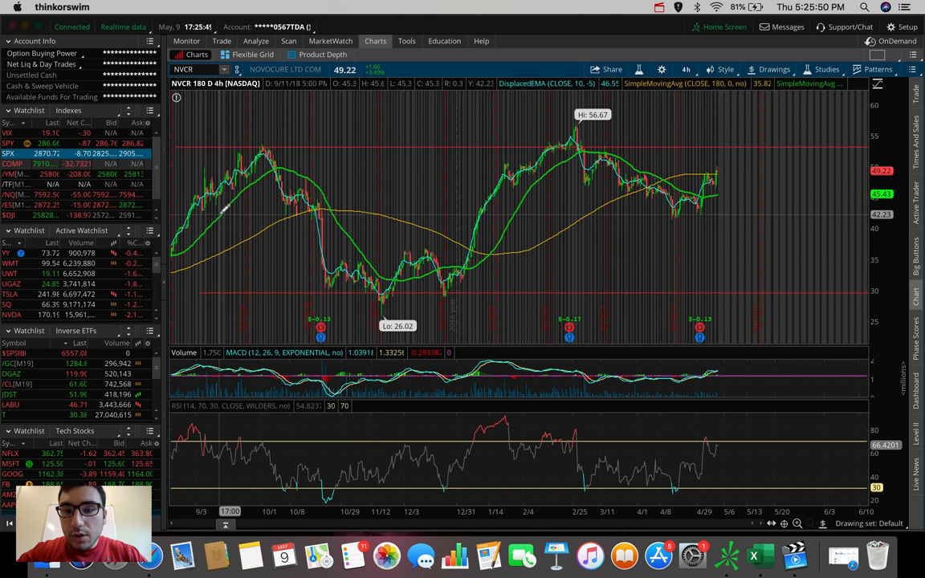
{"action": "mouse_move", "coordinate": [328, 313]}
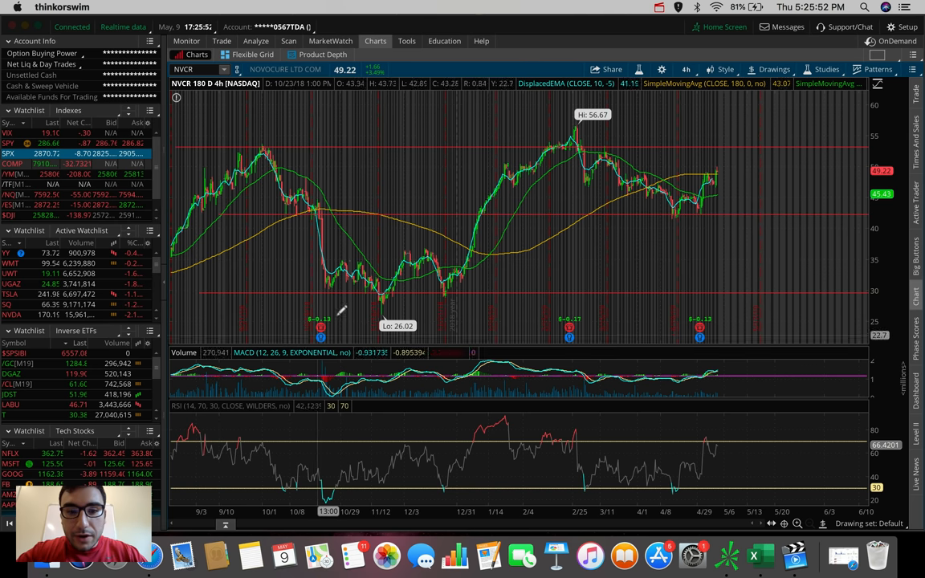
{"action": "mouse_move", "coordinate": [474, 201]}
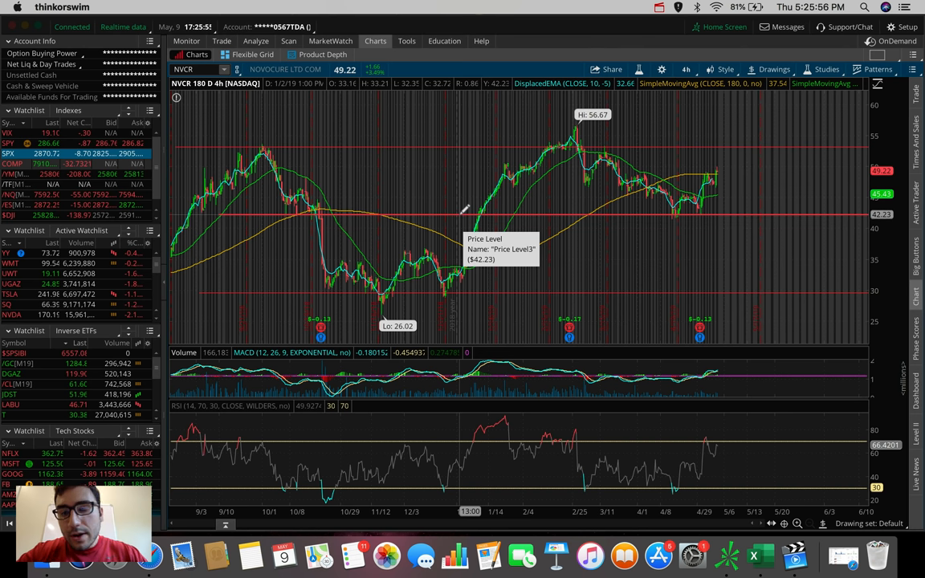
{"action": "mouse_move", "coordinate": [400, 143]}
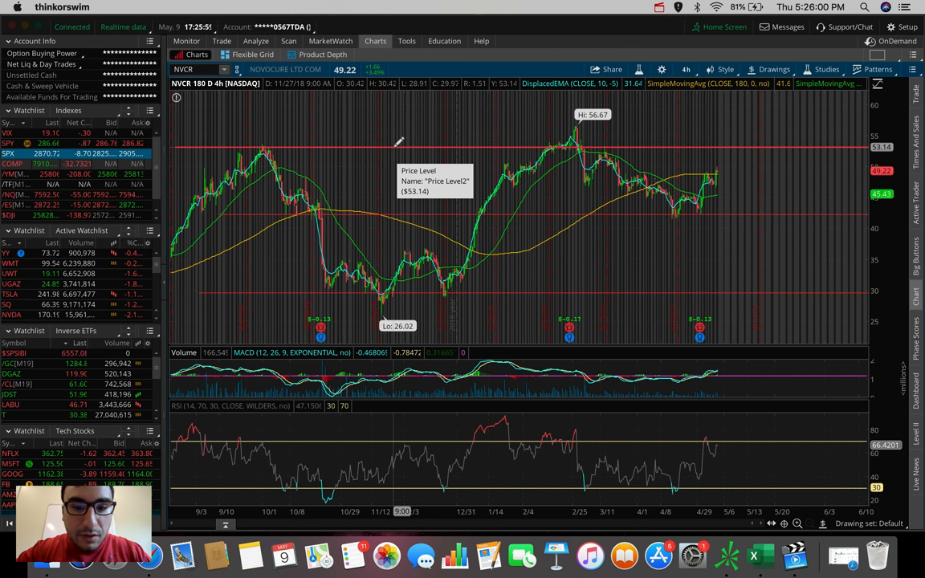
{"action": "mouse_move", "coordinate": [377, 228]}
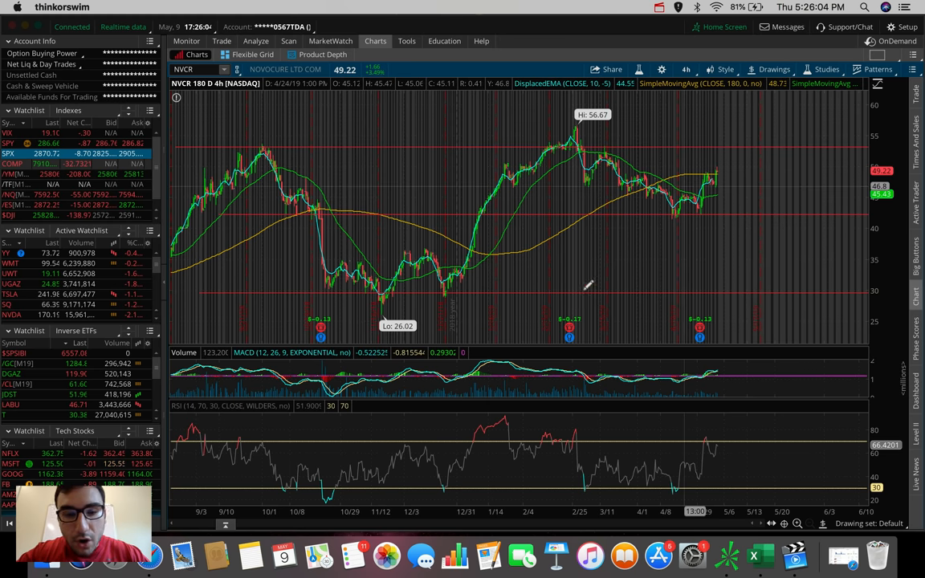
{"action": "mouse_move", "coordinate": [521, 274]}
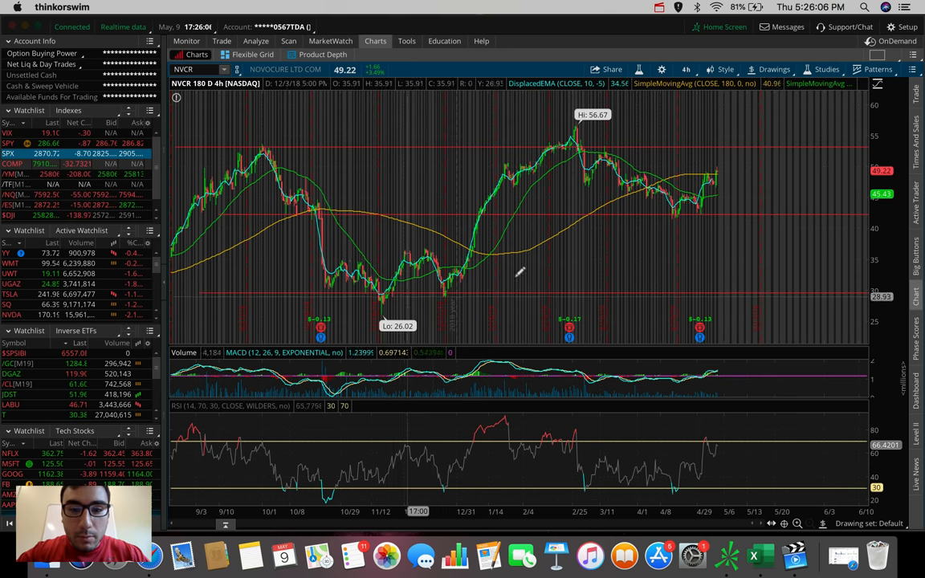
{"action": "mouse_move", "coordinate": [704, 206]}
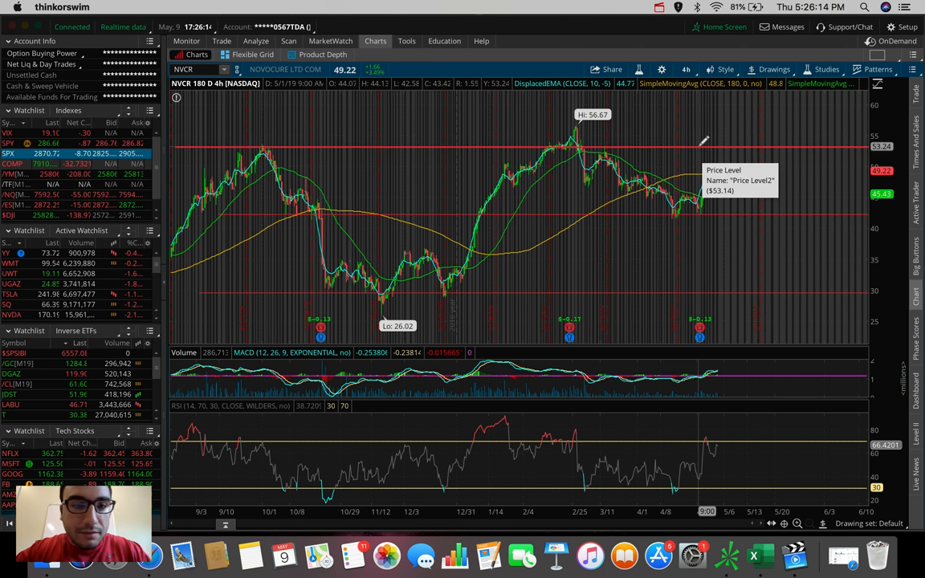
{"action": "mouse_move", "coordinate": [731, 233]}
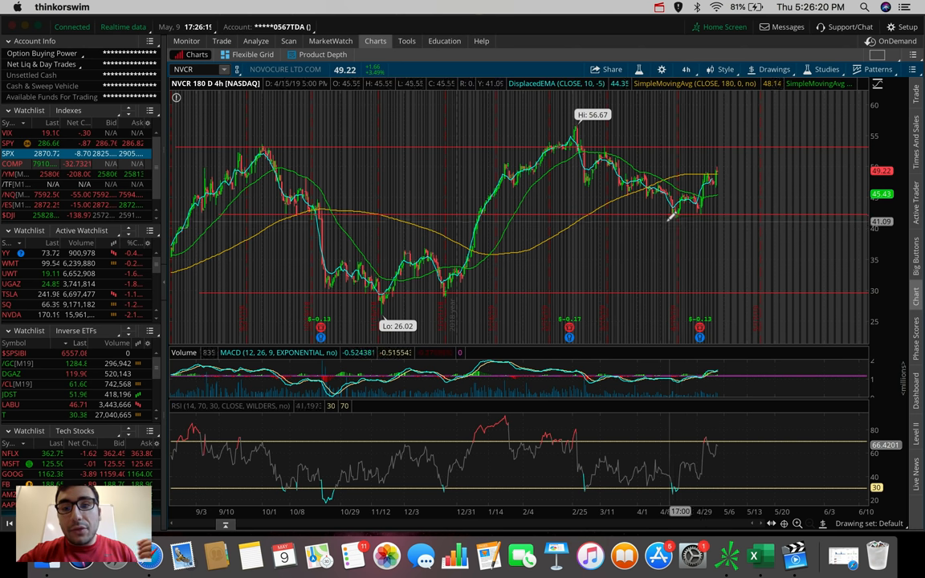
{"action": "mouse_move", "coordinate": [678, 212]}
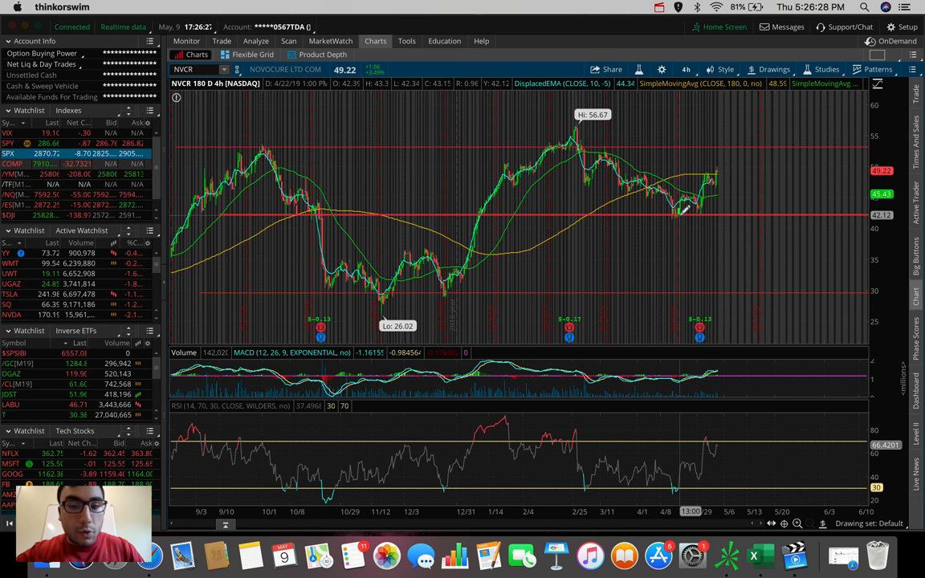
{"action": "mouse_move", "coordinate": [720, 206]}
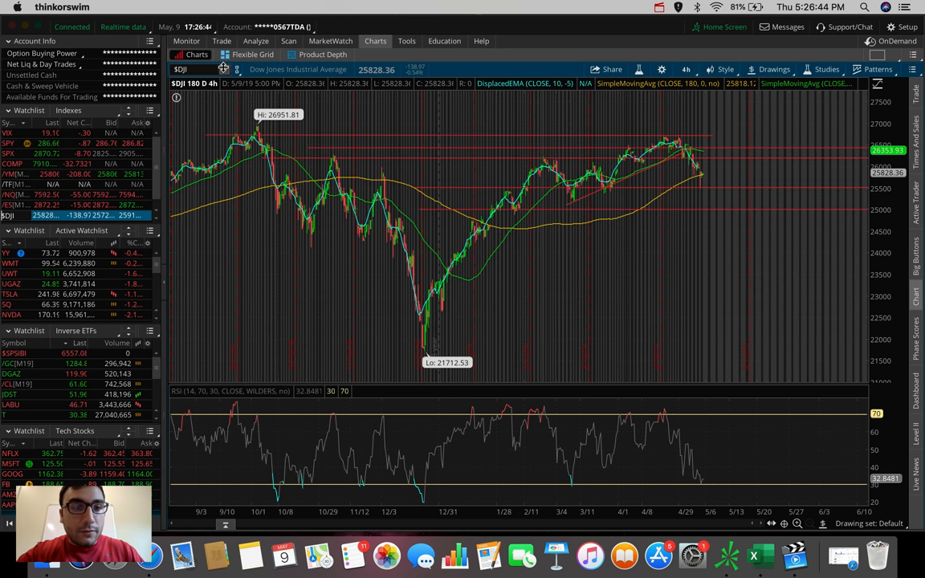
Step: Enter NVCR in the symbol field to reload the NovoCure 180-day, 4-hour chart
{"action": "type", "text": "NVCR"}
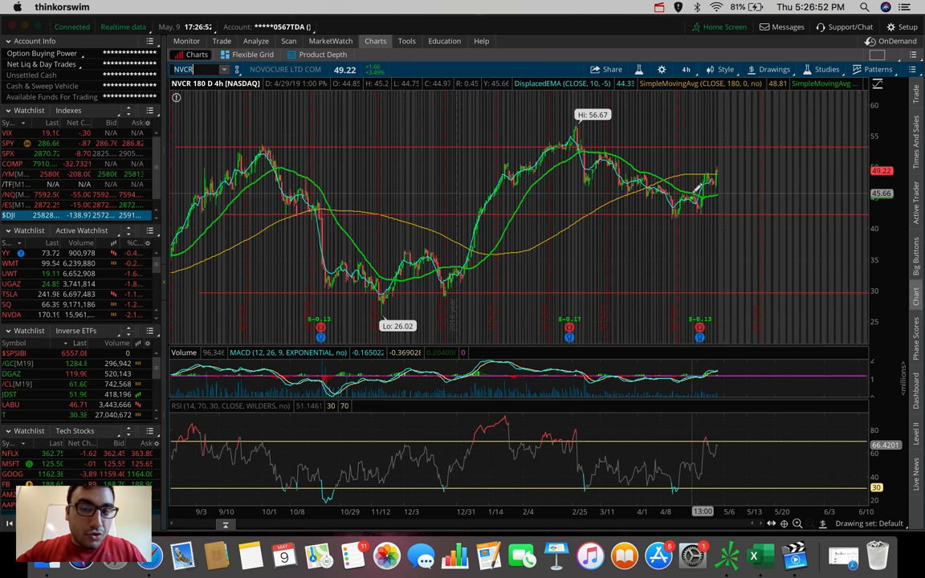
{"action": "mouse_move", "coordinate": [720, 190]}
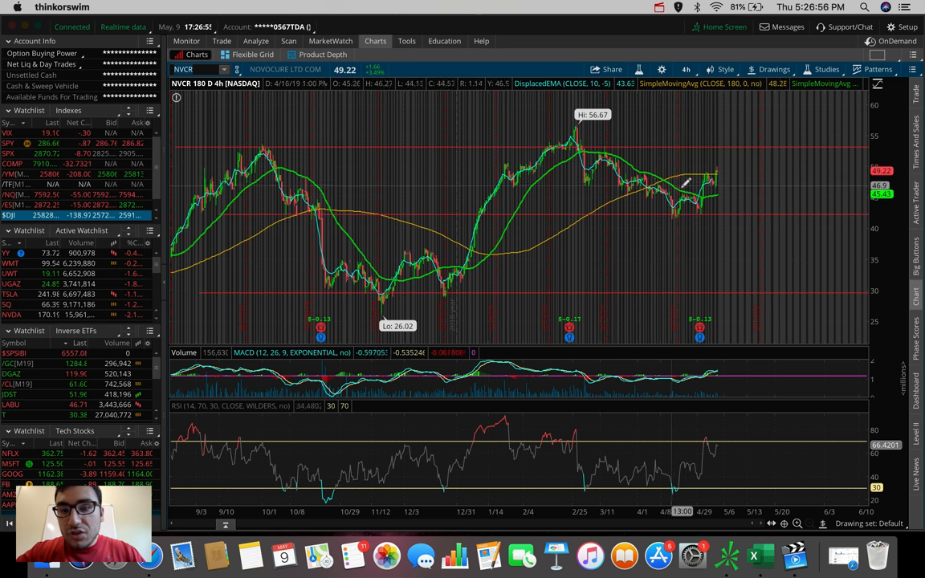
{"action": "mouse_move", "coordinate": [669, 174]}
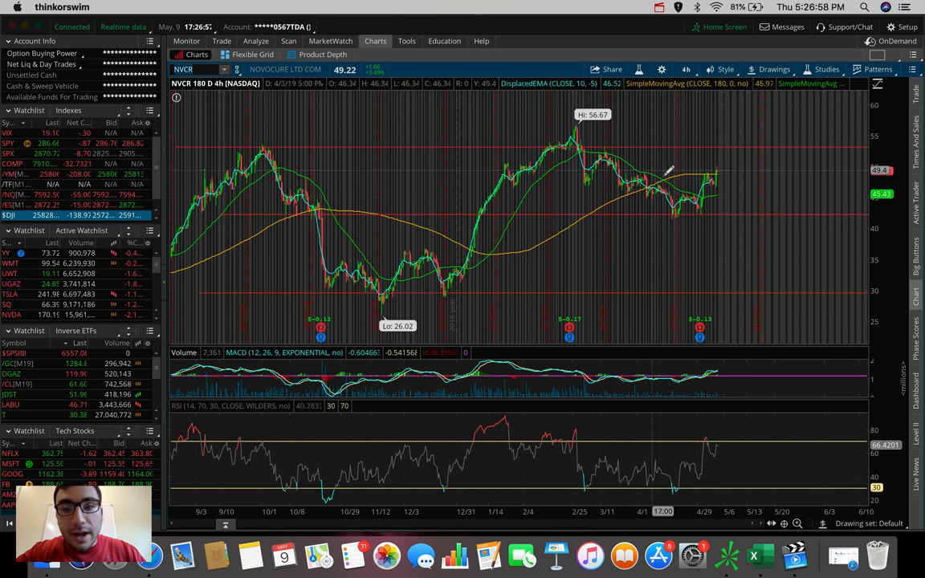
{"action": "mouse_move", "coordinate": [687, 180]}
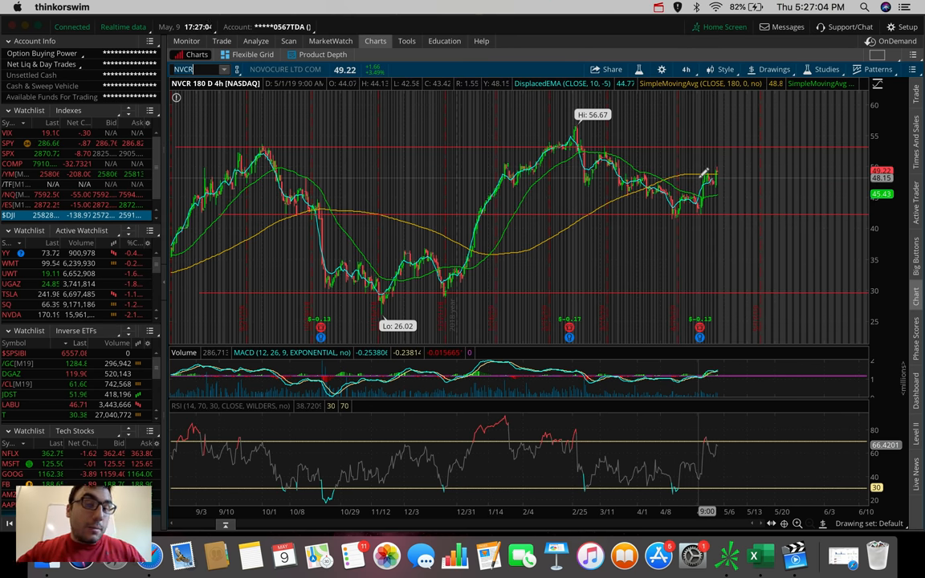
{"action": "mouse_move", "coordinate": [739, 137]}
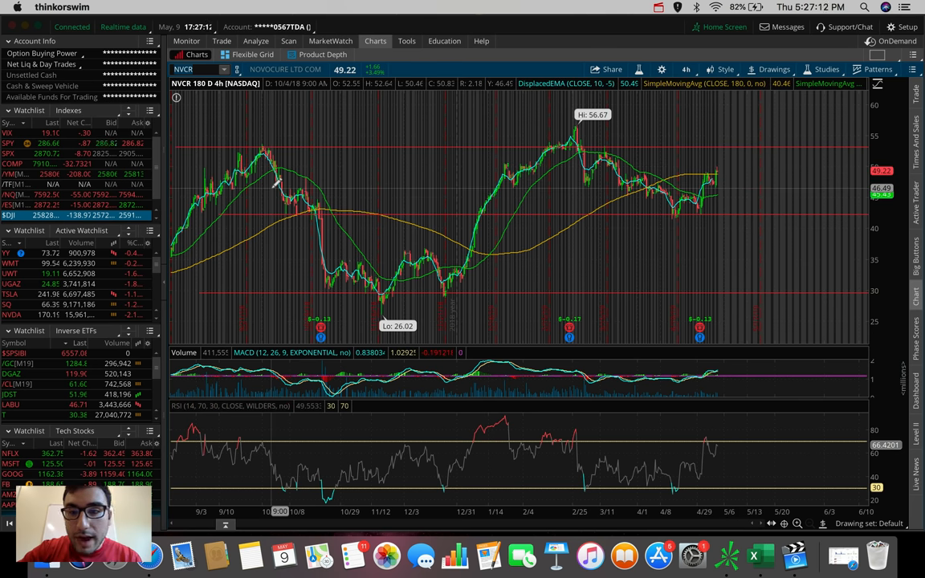
{"action": "mouse_move", "coordinate": [270, 190]}
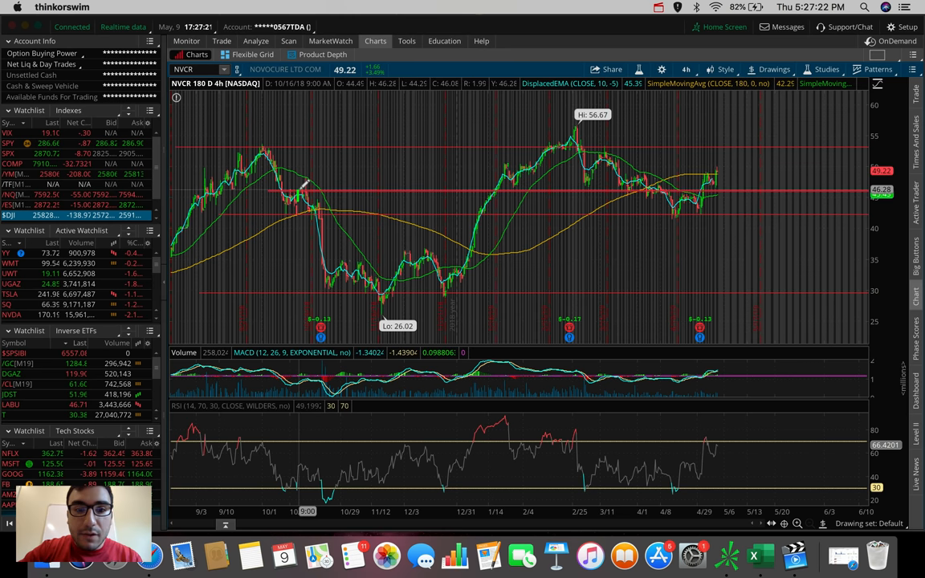
{"action": "mouse_move", "coordinate": [304, 190]}
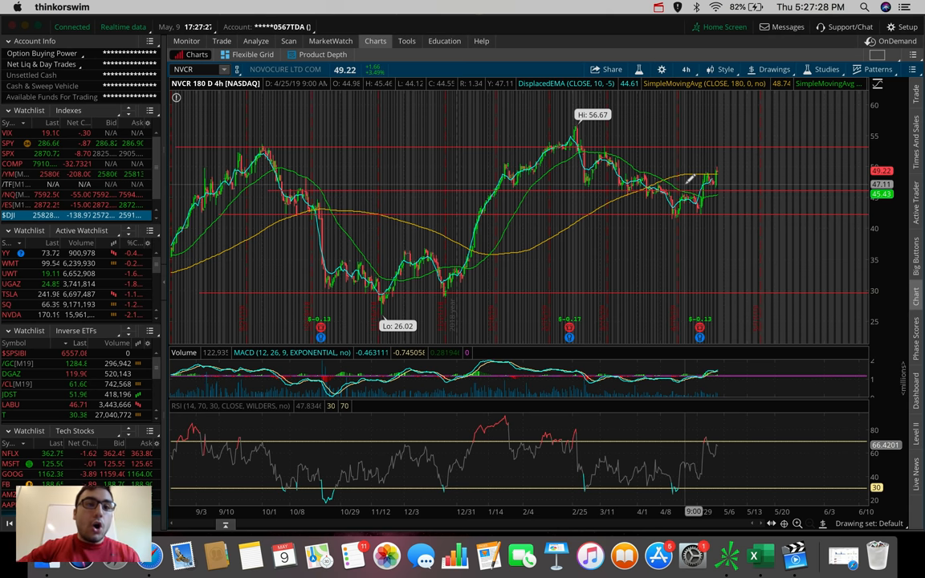
{"action": "mouse_move", "coordinate": [688, 159]}
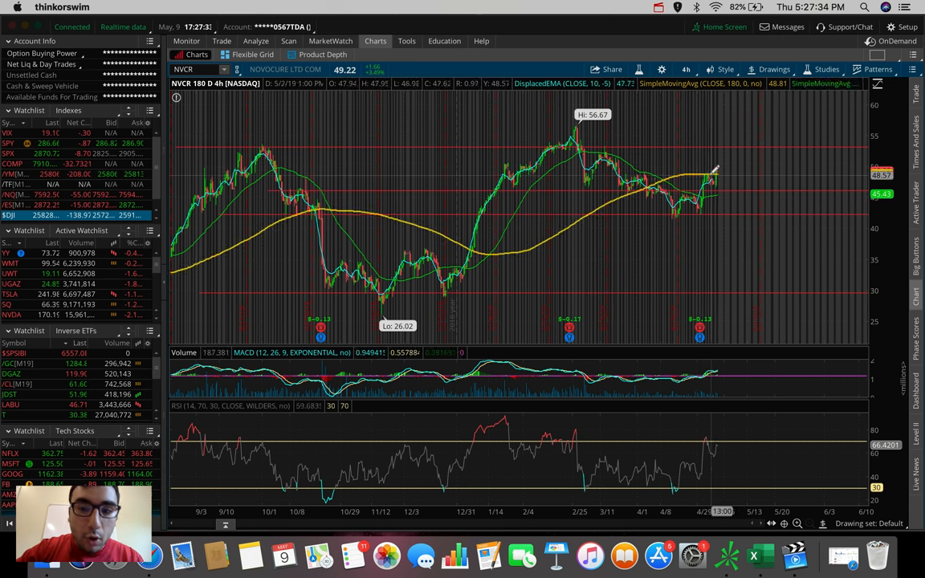
{"action": "mouse_move", "coordinate": [706, 177]}
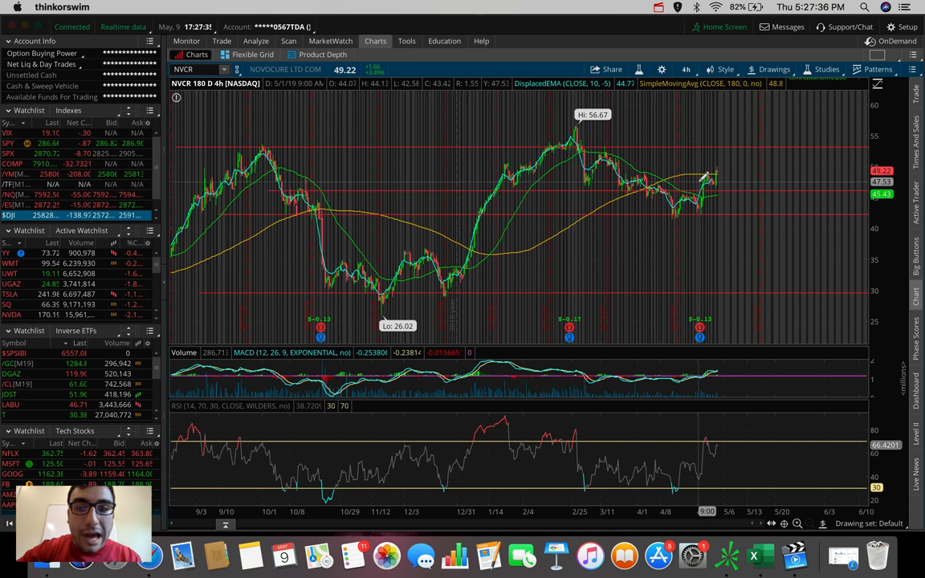
{"action": "mouse_move", "coordinate": [742, 174]}
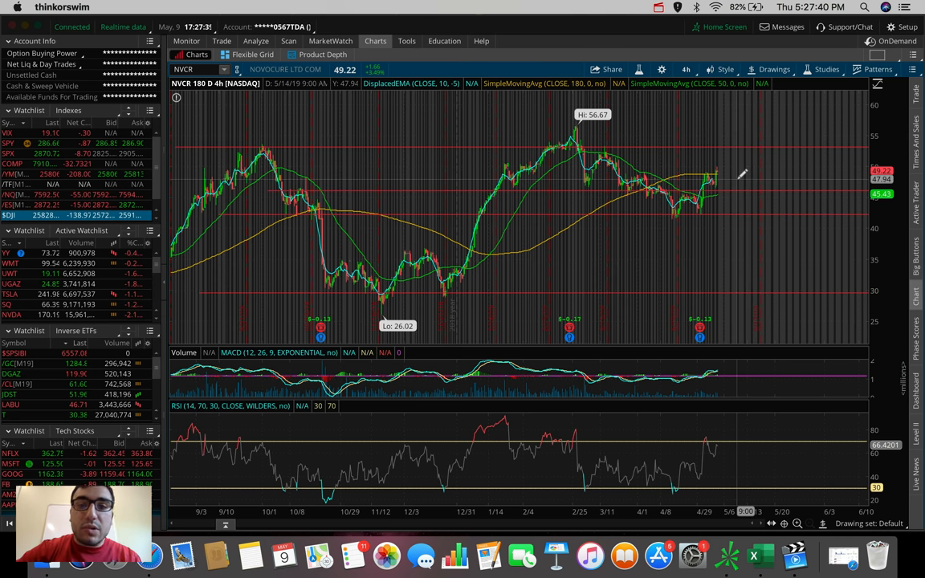
{"action": "mouse_move", "coordinate": [732, 169]}
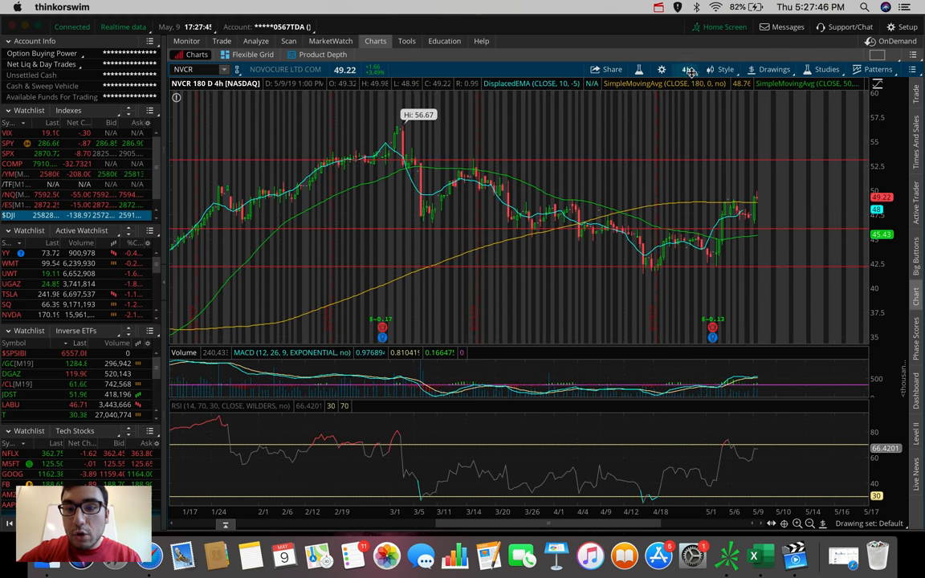
Step: Show NovoCure (NVCR) on a 5-day, 5-minute bar timeframe
{"action": "left_click", "coordinate": [688, 69]}
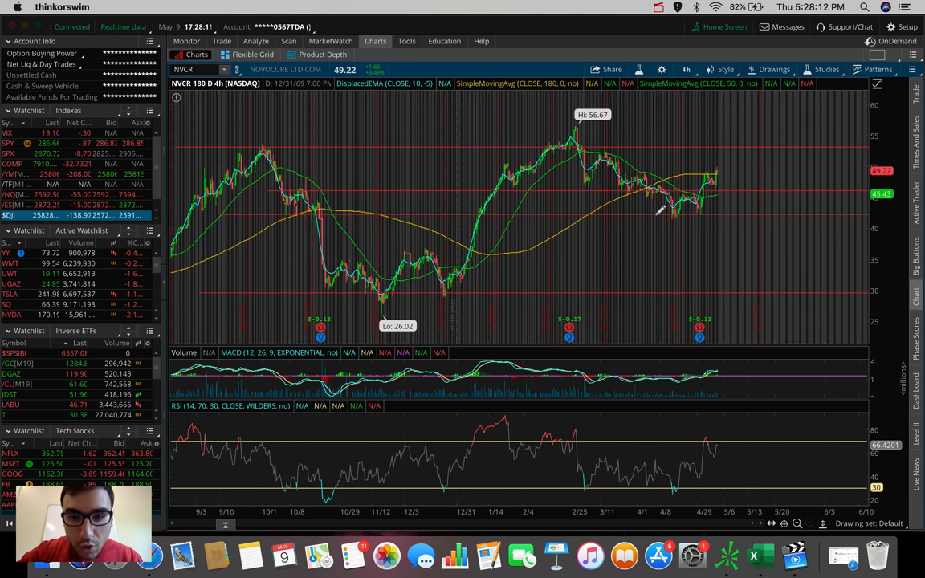
{"action": "mouse_move", "coordinate": [689, 144]}
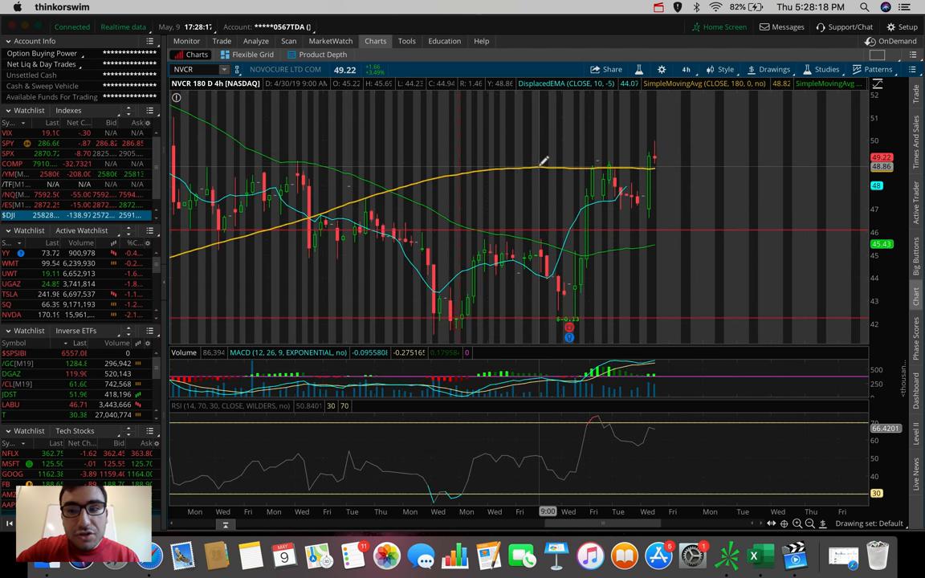
{"action": "mouse_move", "coordinate": [540, 166]}
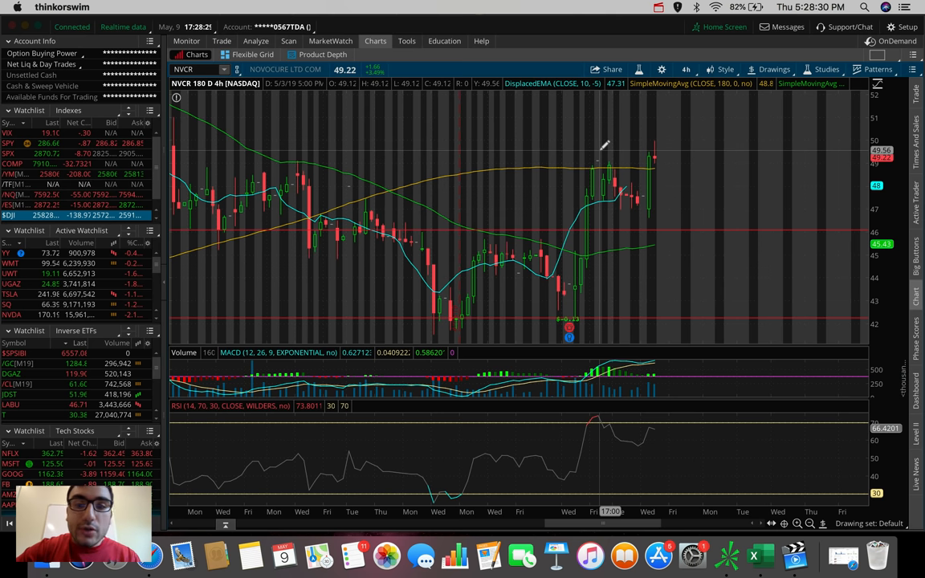
{"action": "mouse_move", "coordinate": [607, 161]}
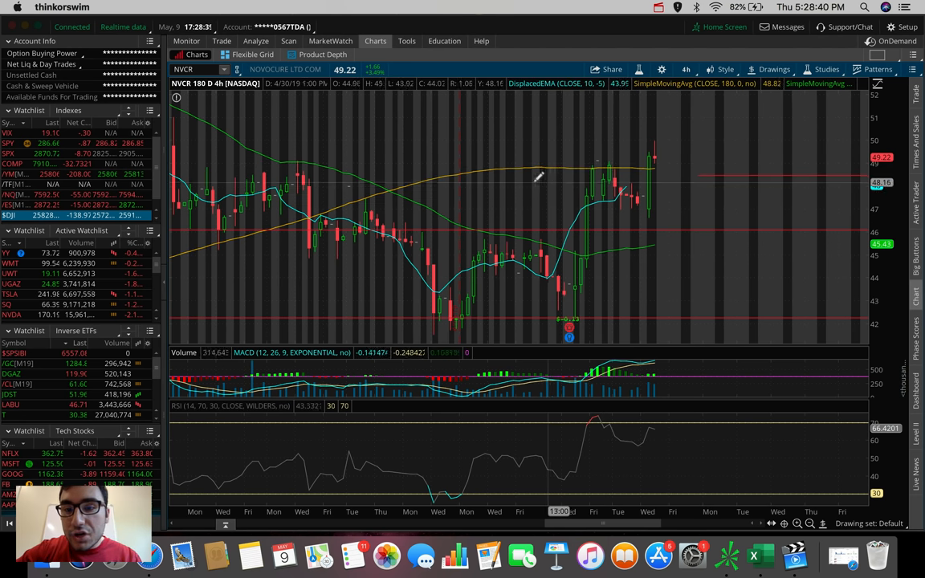
{"action": "mouse_move", "coordinate": [506, 170]}
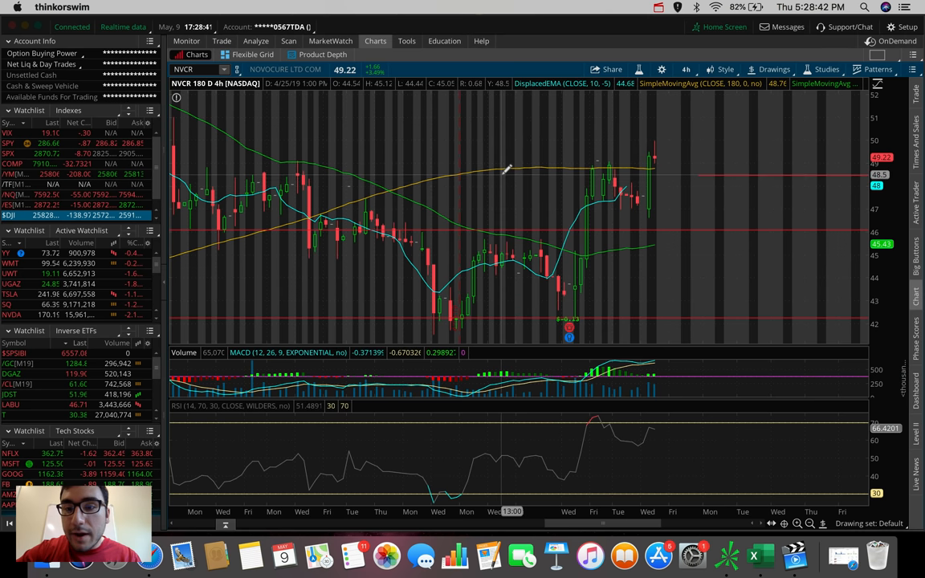
{"action": "mouse_move", "coordinate": [504, 171]}
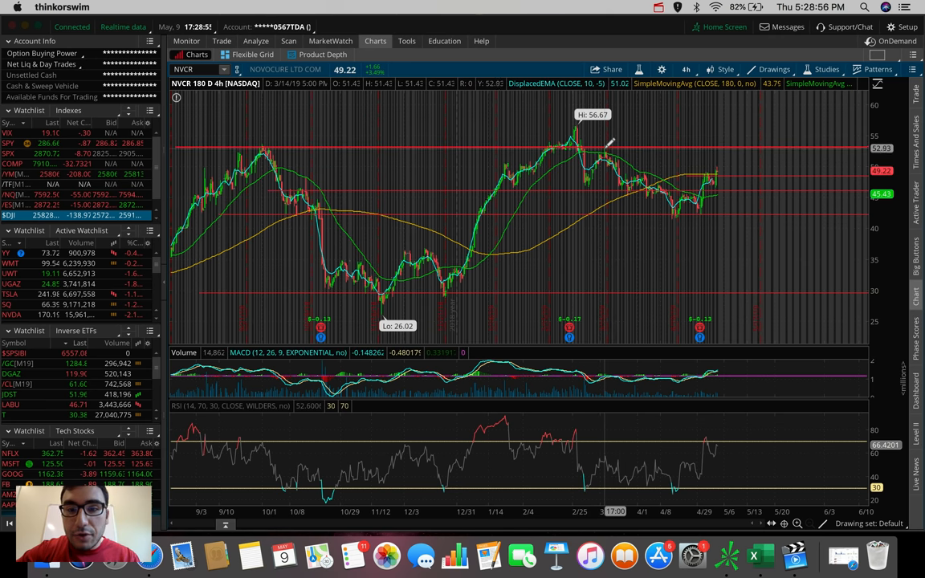
{"action": "mouse_move", "coordinate": [604, 148]}
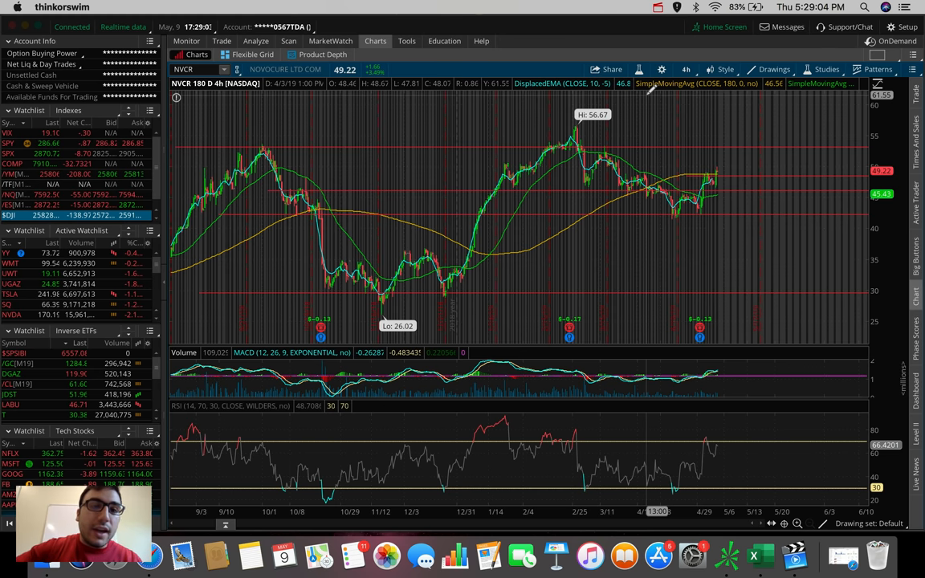
{"action": "left_click", "coordinate": [686, 69]}
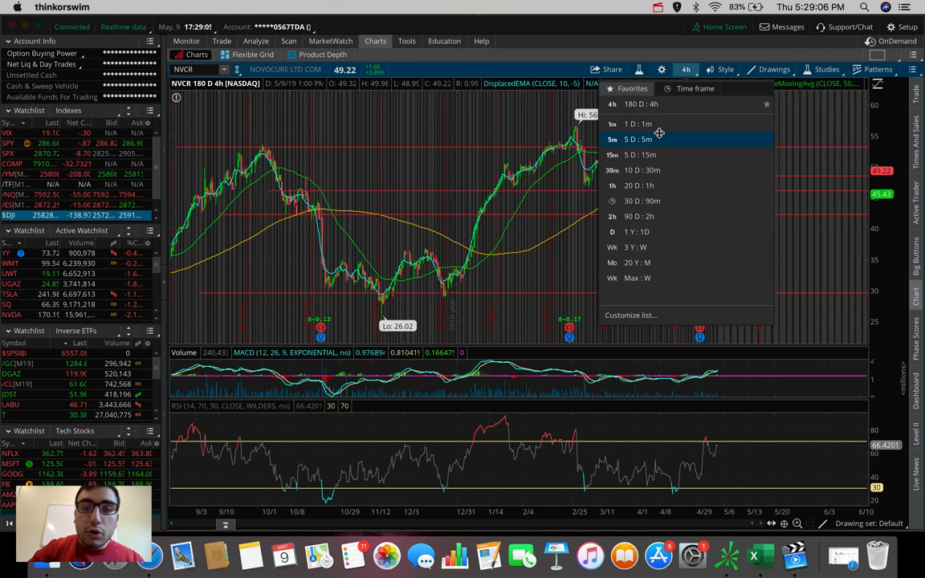
{"action": "left_click", "coordinate": [639, 138]}
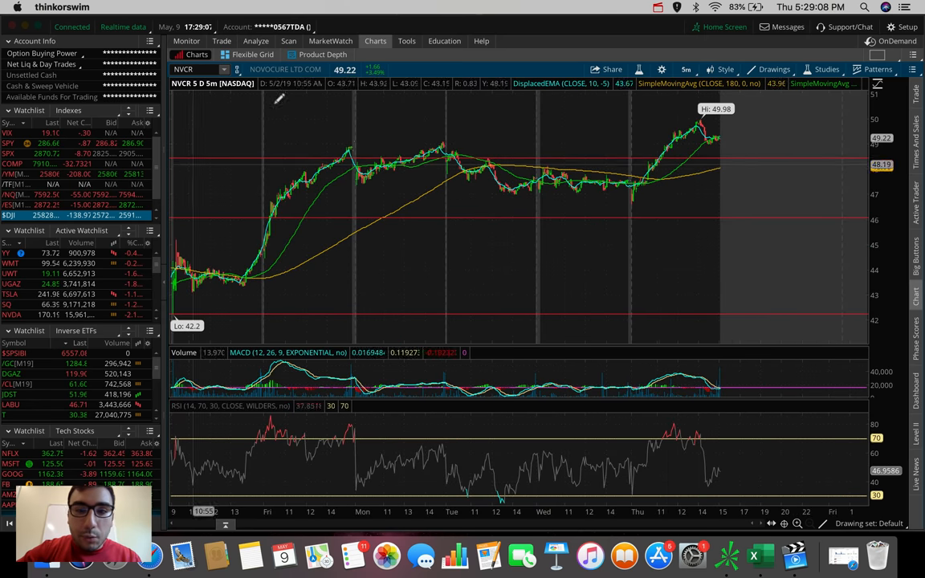
{"action": "mouse_move", "coordinate": [716, 128]}
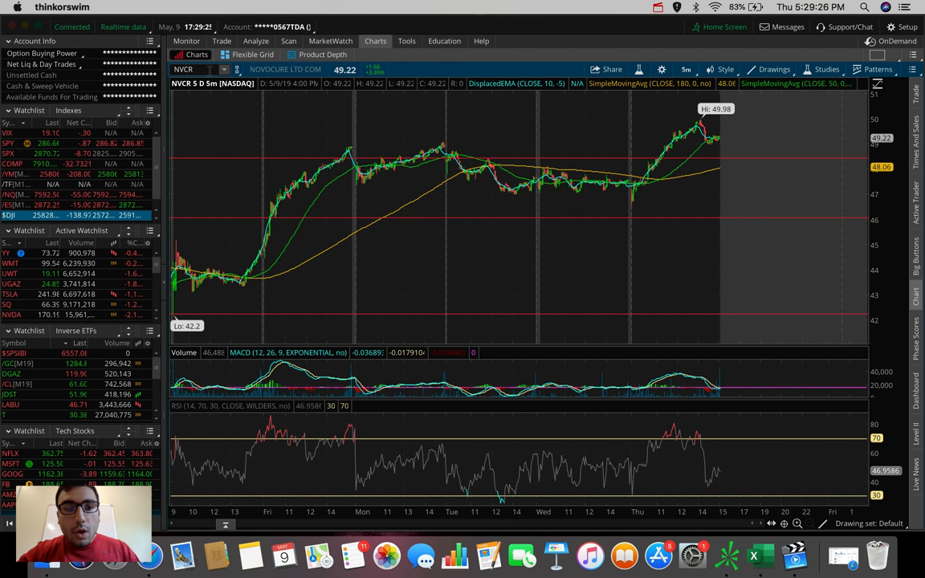
Step: Load Sprouts Farmers Market (SFM) on 180 days of four-hour bars
{"action": "type", "text": "SFM"}
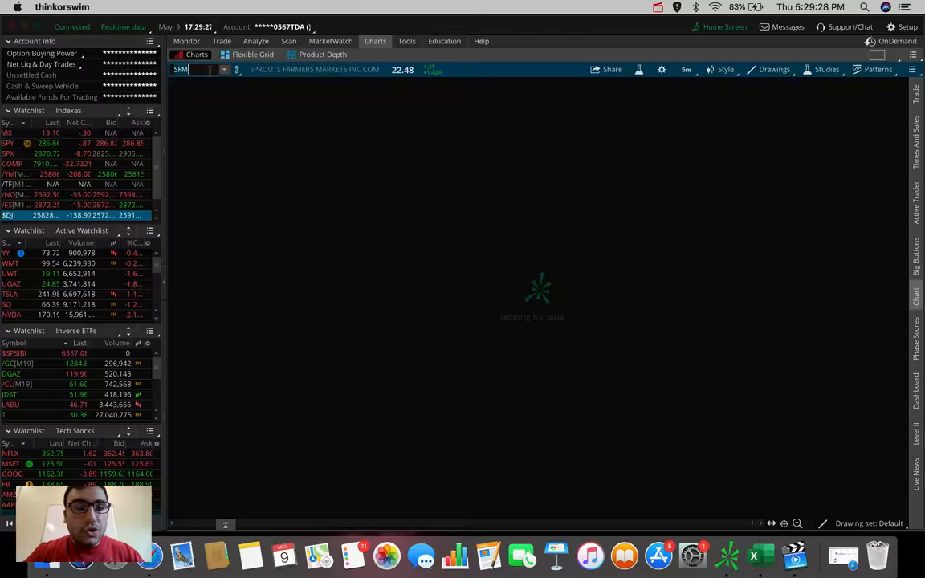
{"action": "left_click", "coordinate": [686, 69]}
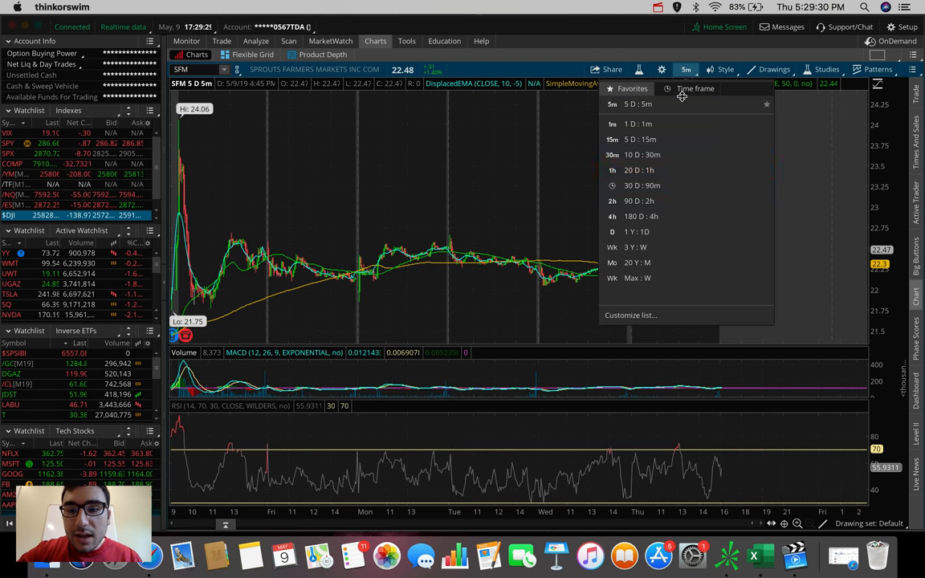
{"action": "left_click", "coordinate": [612, 215]}
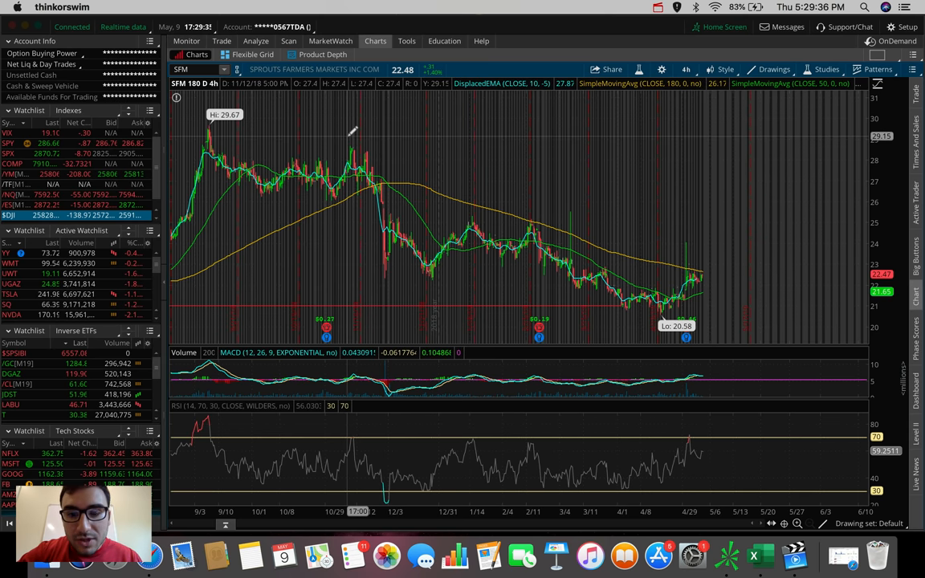
{"action": "mouse_move", "coordinate": [360, 122]}
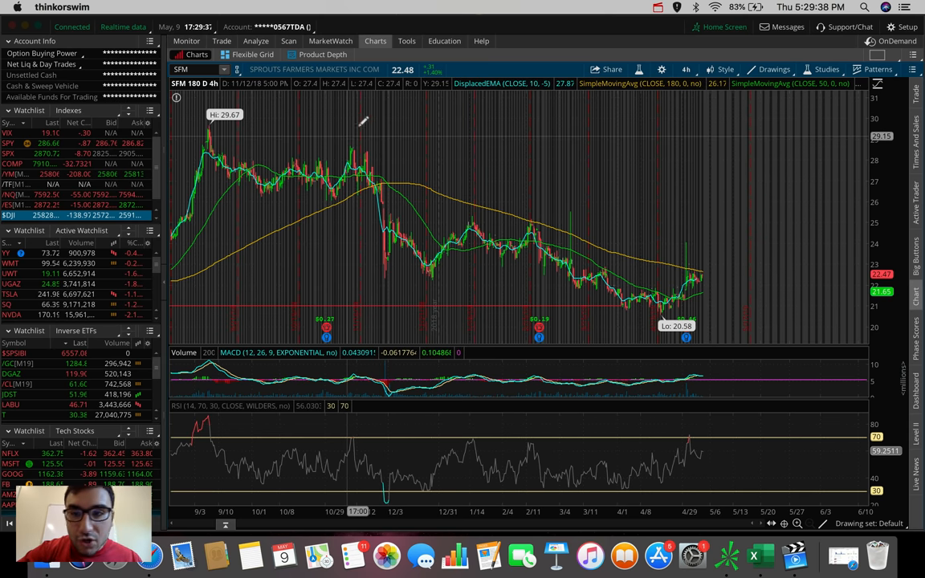
Step: Switch the SFM chart to three years of weekly bars
{"action": "left_click", "coordinate": [686, 70]}
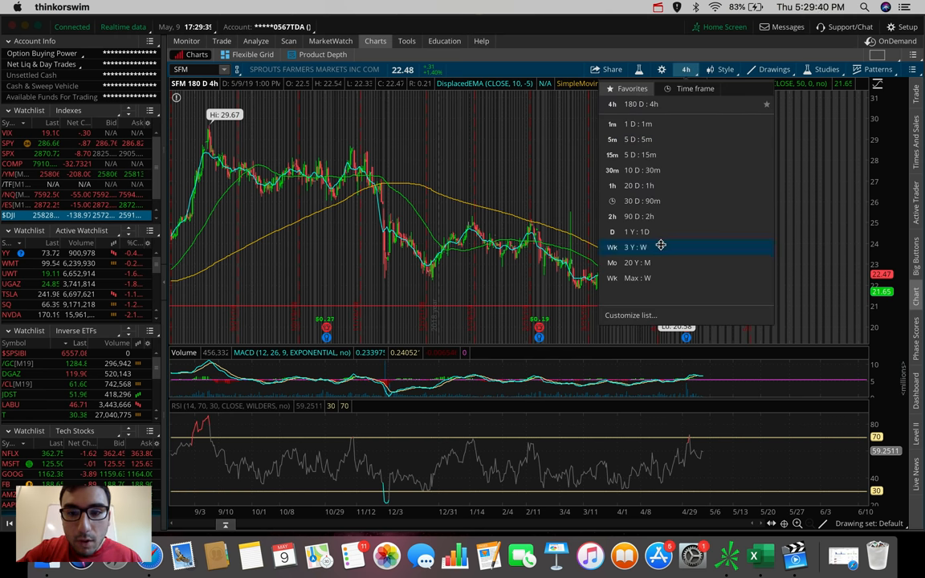
{"action": "left_click", "coordinate": [636, 247]}
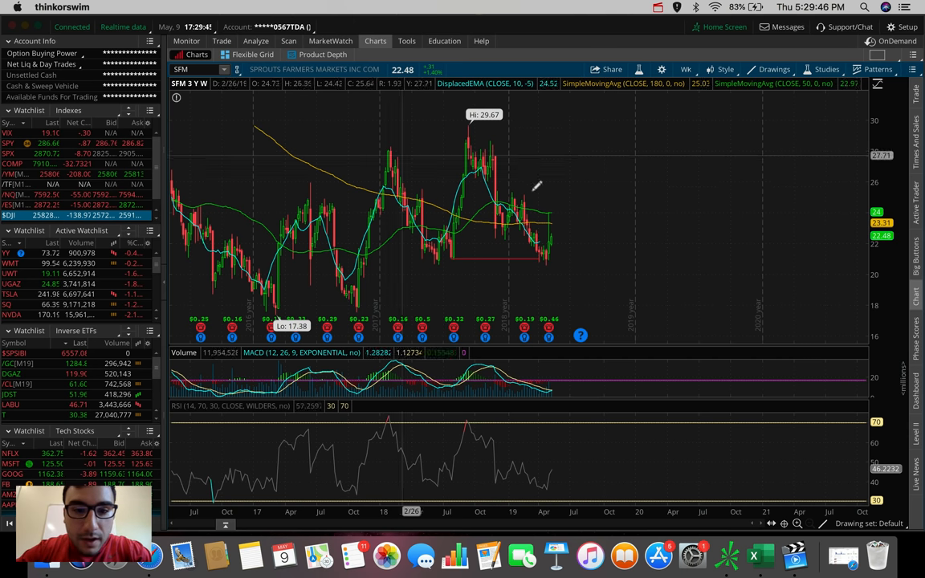
{"action": "mouse_move", "coordinate": [412, 231]}
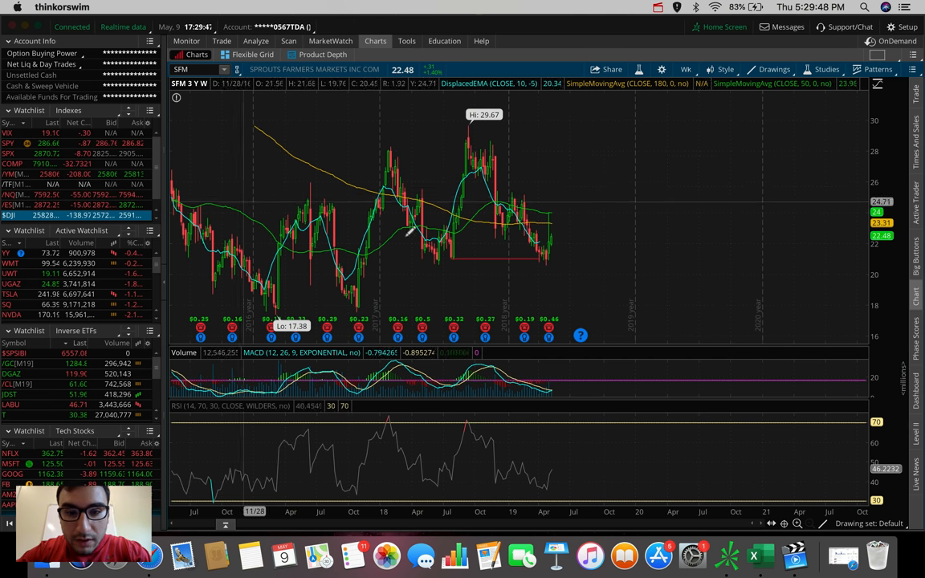
{"action": "mouse_move", "coordinate": [492, 238]}
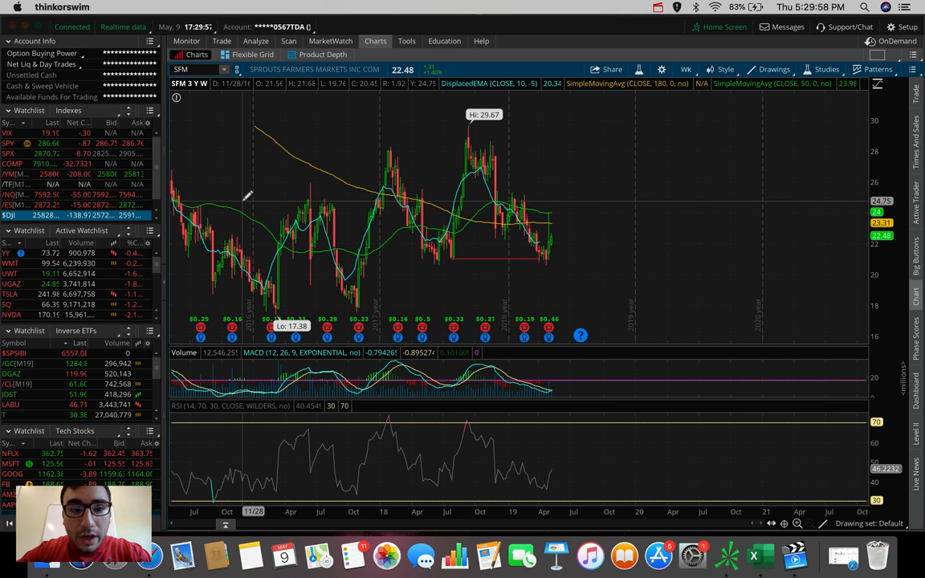
{"action": "left_click", "coordinate": [774, 69]}
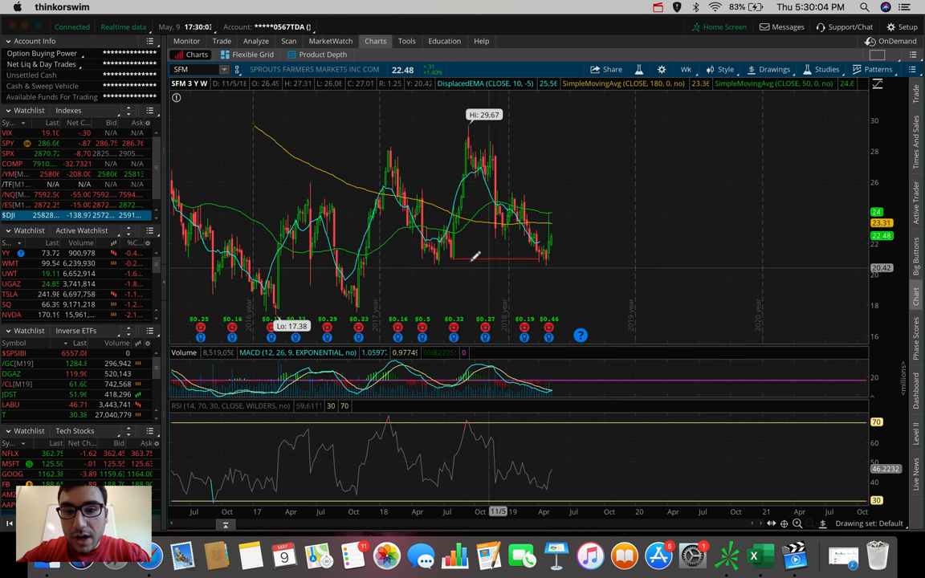
{"action": "mouse_move", "coordinate": [434, 257]}
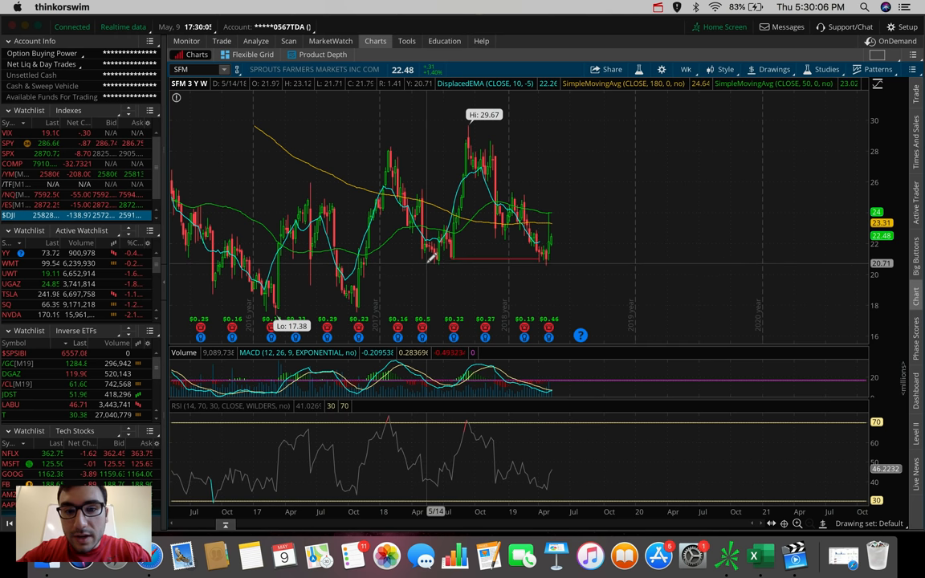
{"action": "mouse_move", "coordinate": [271, 196]}
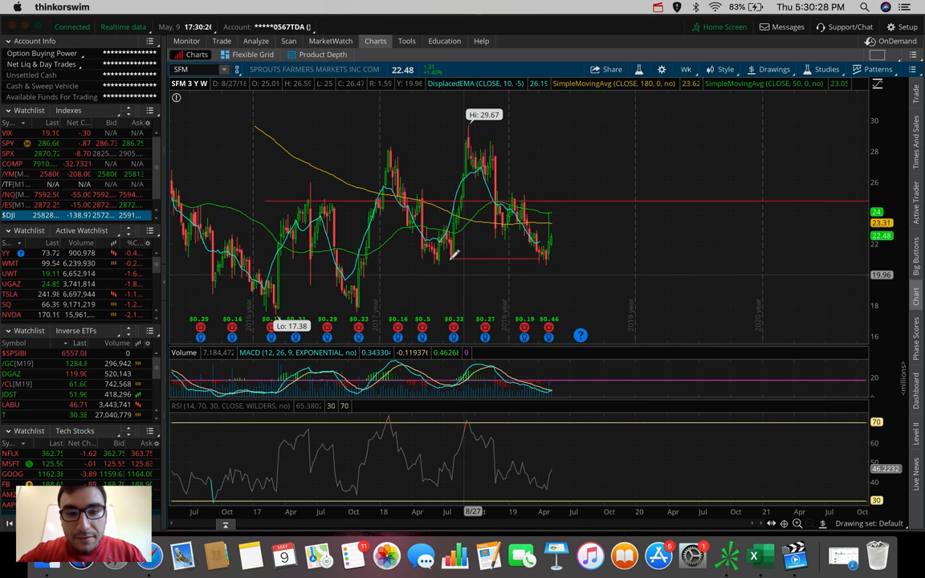
{"action": "mouse_move", "coordinate": [361, 255]}
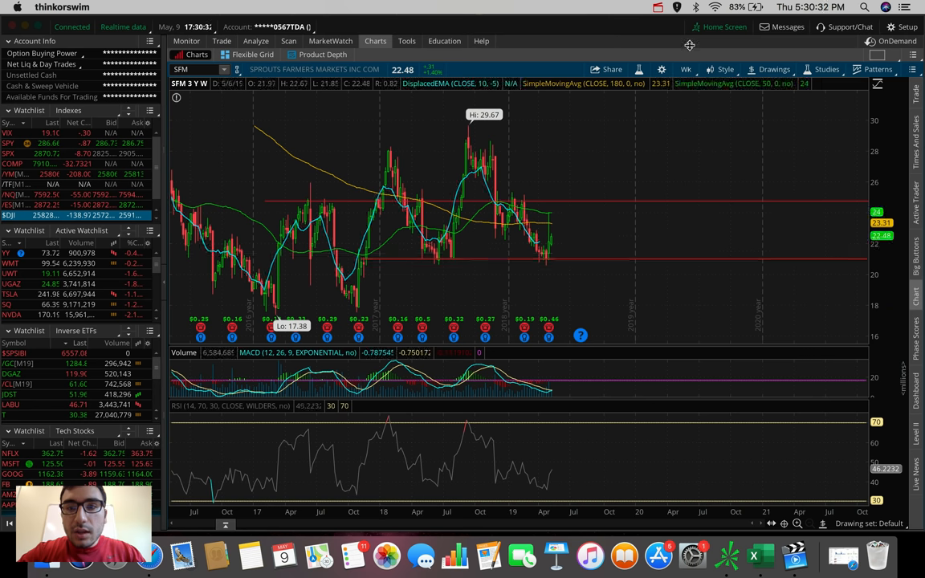
Step: Return the SFM chart to 180 days of four-hour bars
{"action": "left_click", "coordinate": [688, 69]}
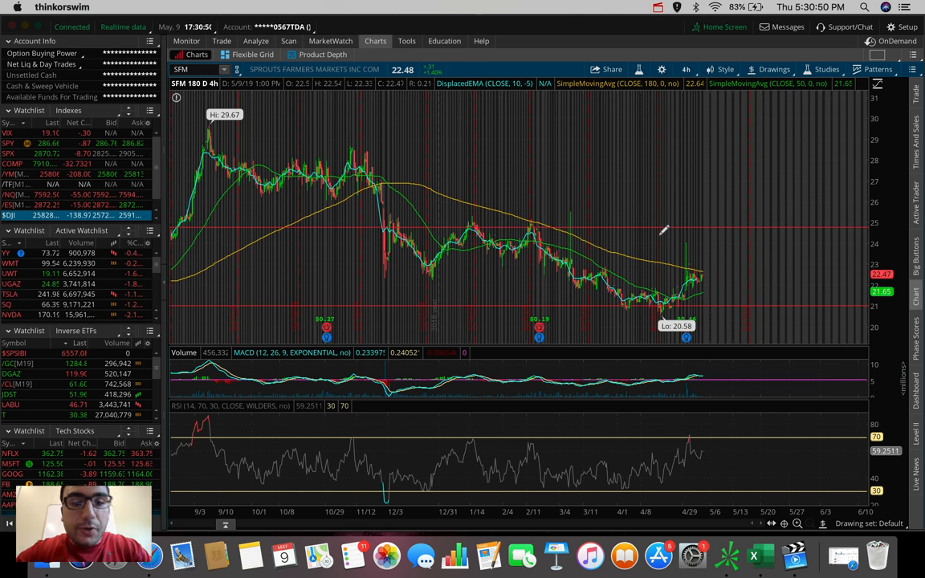
{"action": "mouse_move", "coordinate": [305, 168]}
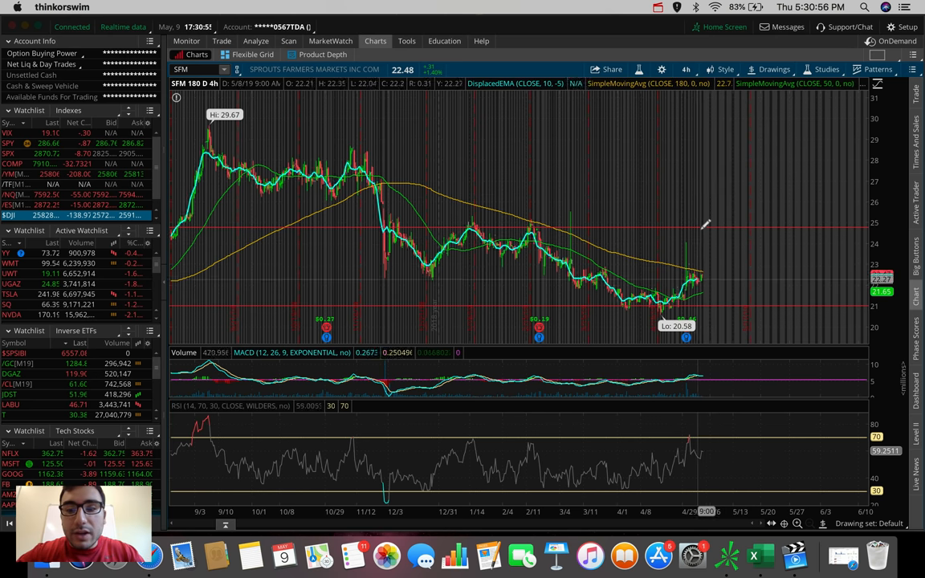
{"action": "mouse_move", "coordinate": [703, 189]}
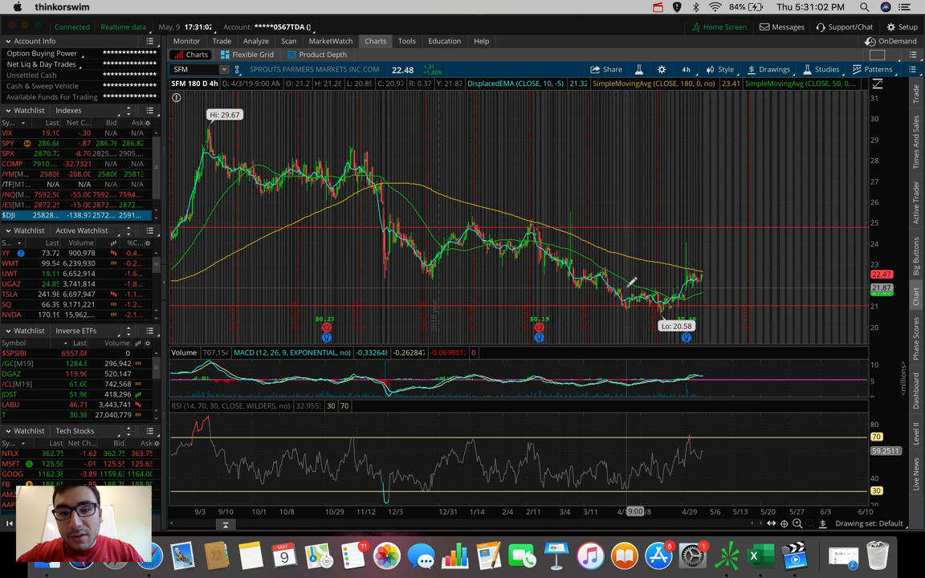
{"action": "mouse_move", "coordinate": [705, 276]}
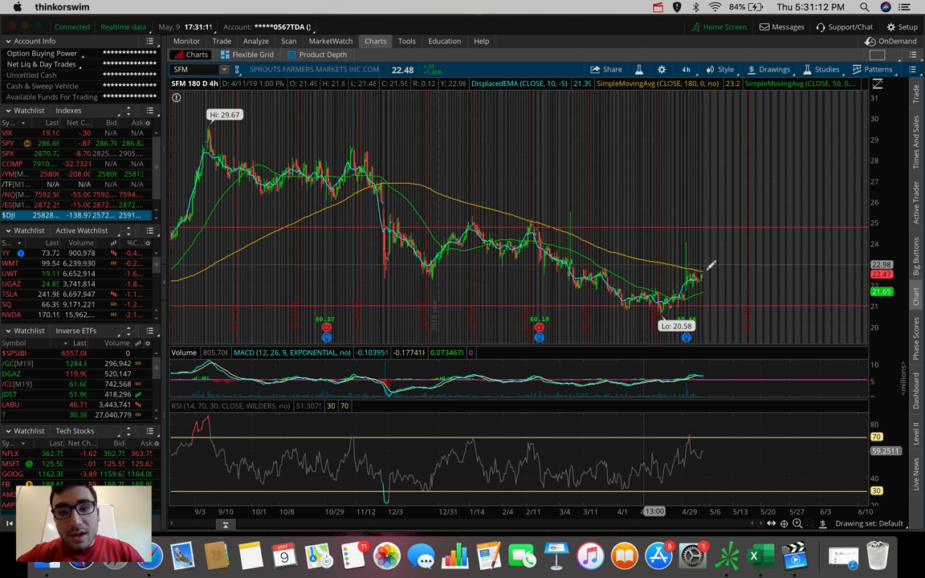
{"action": "mouse_move", "coordinate": [731, 273]}
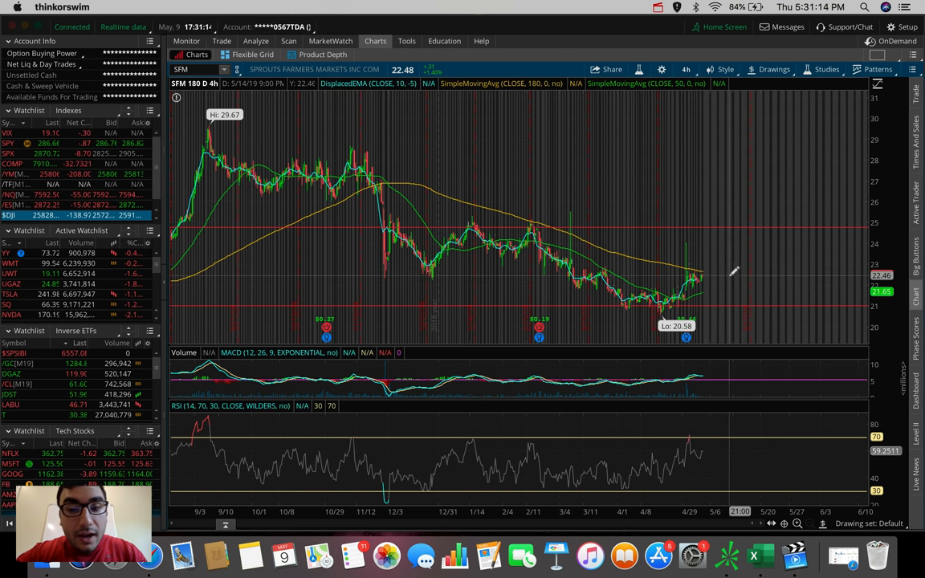
{"action": "mouse_move", "coordinate": [661, 276]}
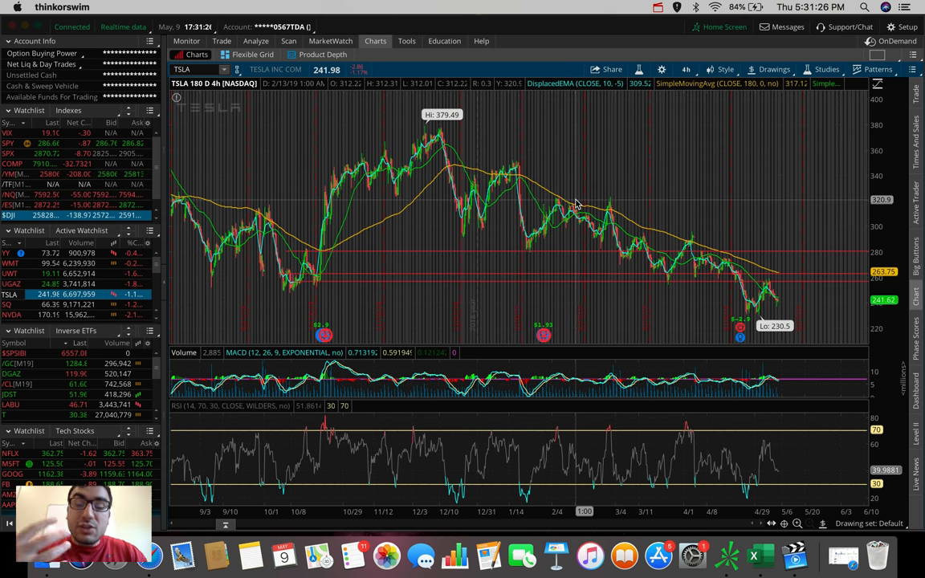
{"action": "mouse_move", "coordinate": [791, 158]}
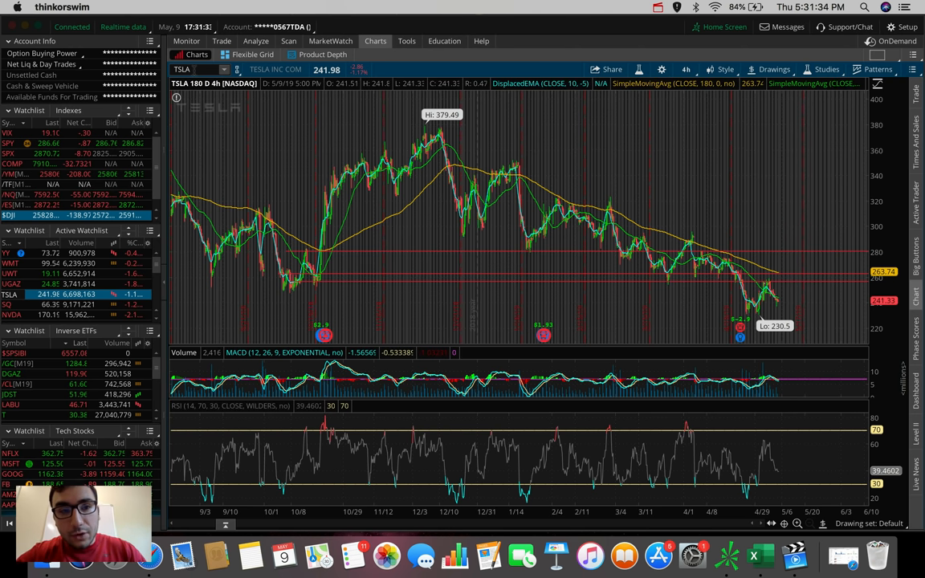
Step: Reload the Sprouts Farmers Market (SFM) chart after the brief Tesla view
{"action": "type", "text": "SFM"}
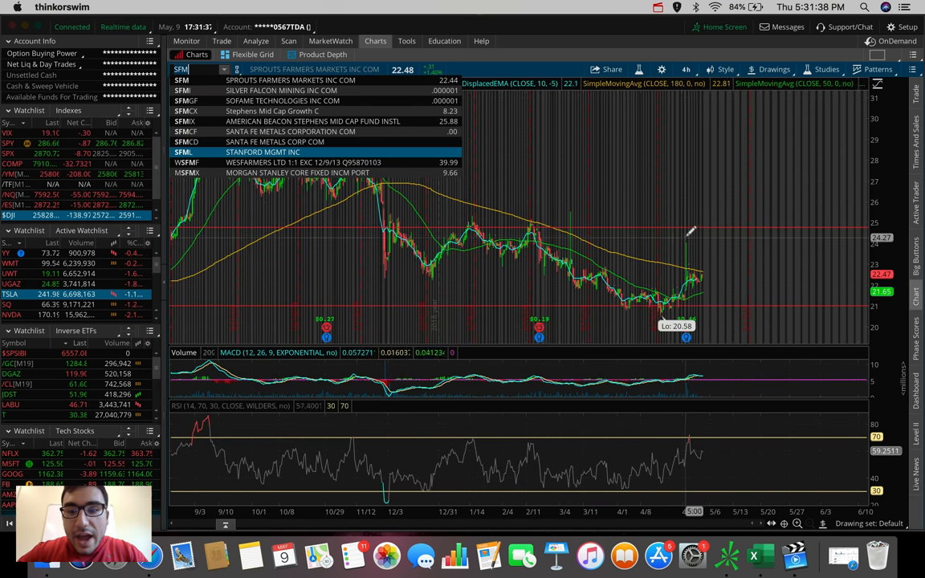
{"action": "left_click", "coordinate": [772, 69]}
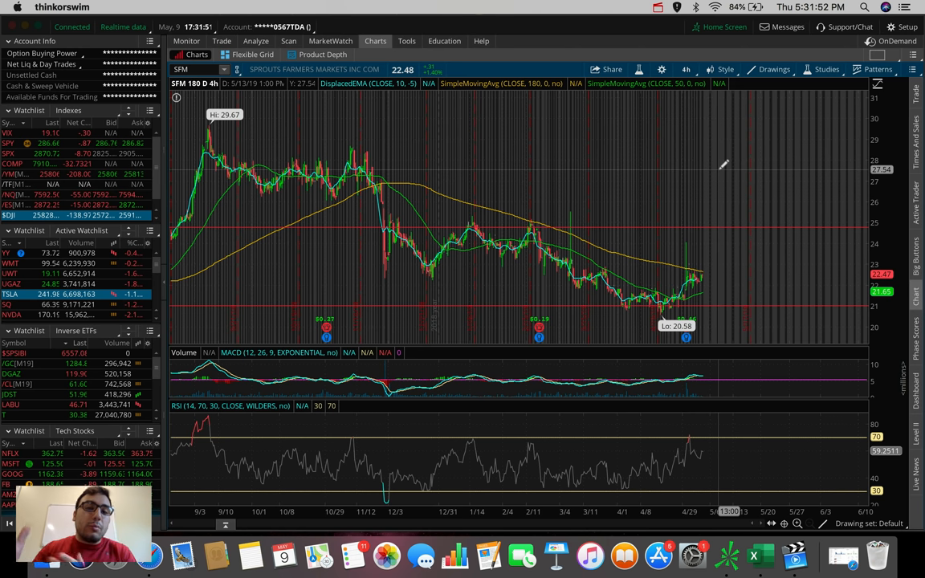
{"action": "mouse_move", "coordinate": [707, 286]}
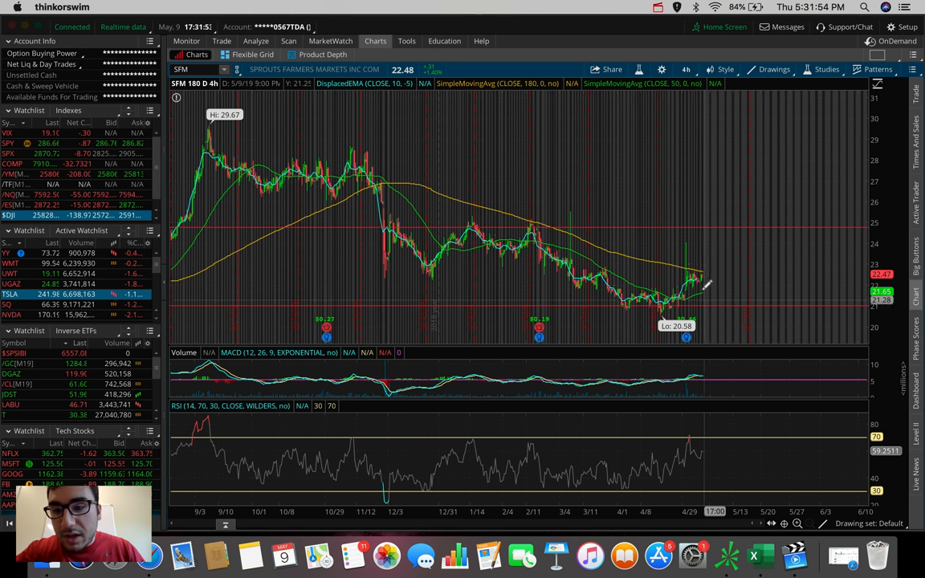
{"action": "mouse_move", "coordinate": [707, 265]}
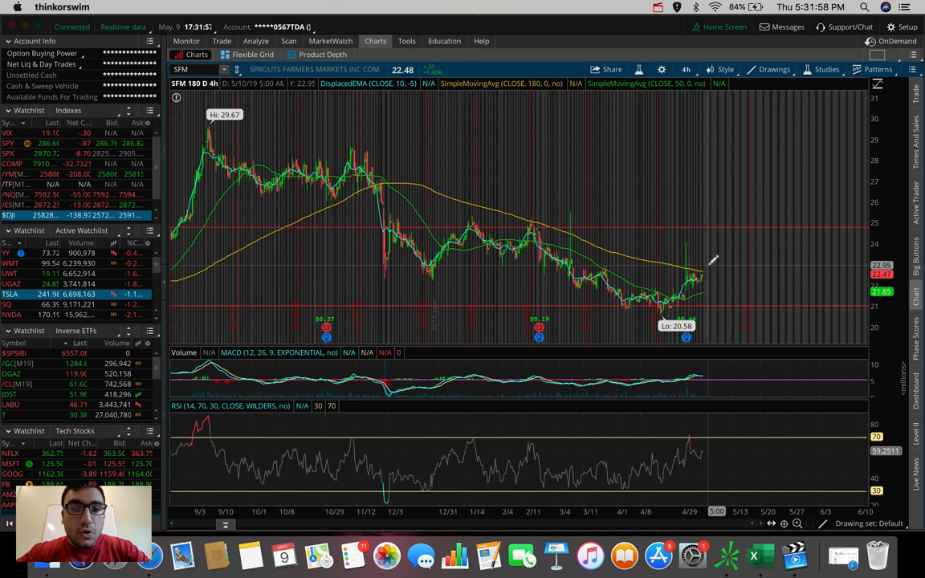
{"action": "mouse_move", "coordinate": [703, 258]}
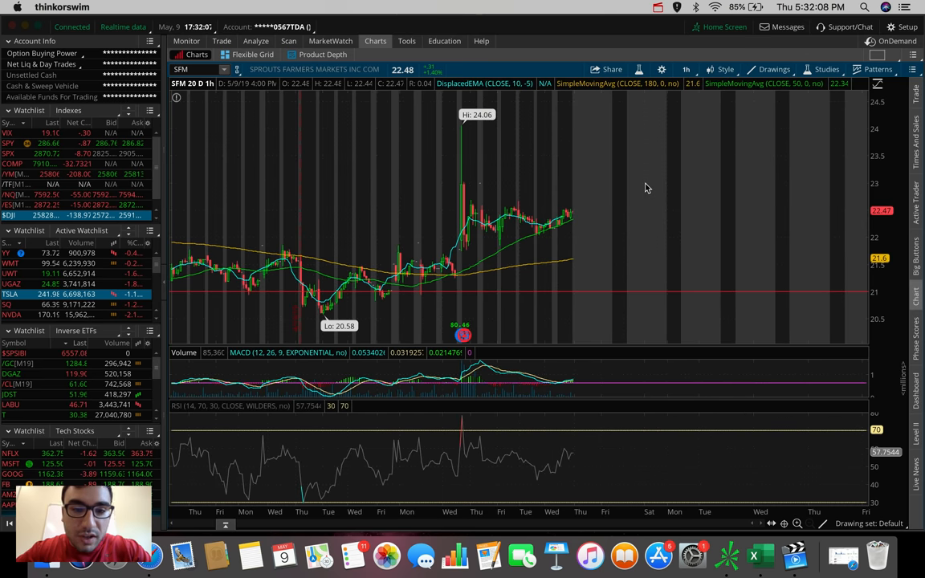
Step: Set the SFM chart to 30 days of 90-minute bars
{"action": "left_click", "coordinate": [686, 69]}
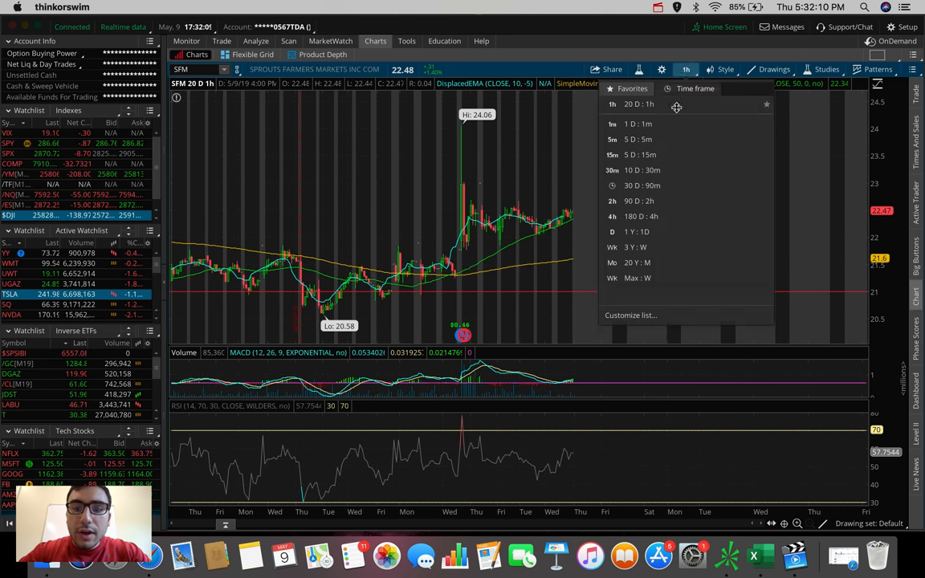
{"action": "left_click", "coordinate": [635, 187]}
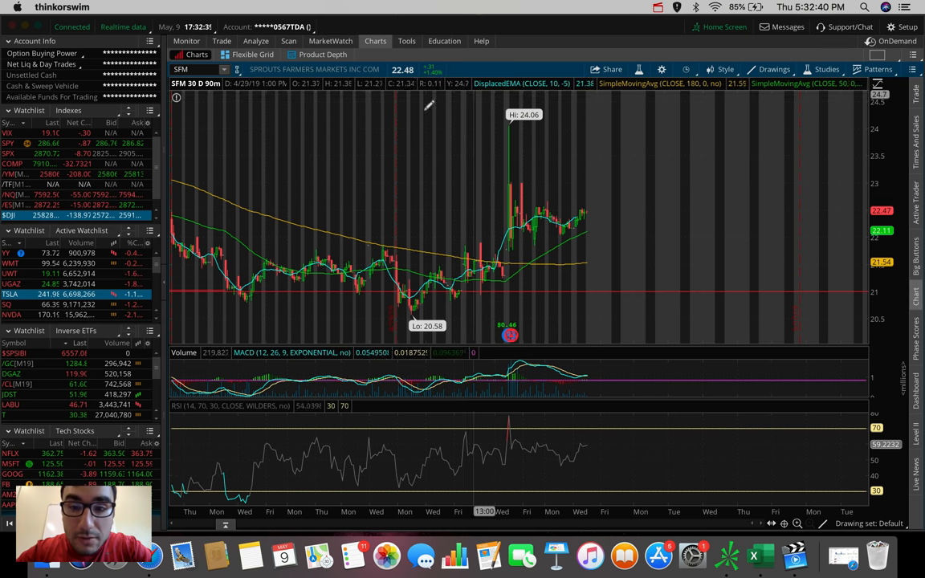
{"action": "mouse_move", "coordinate": [334, 281]}
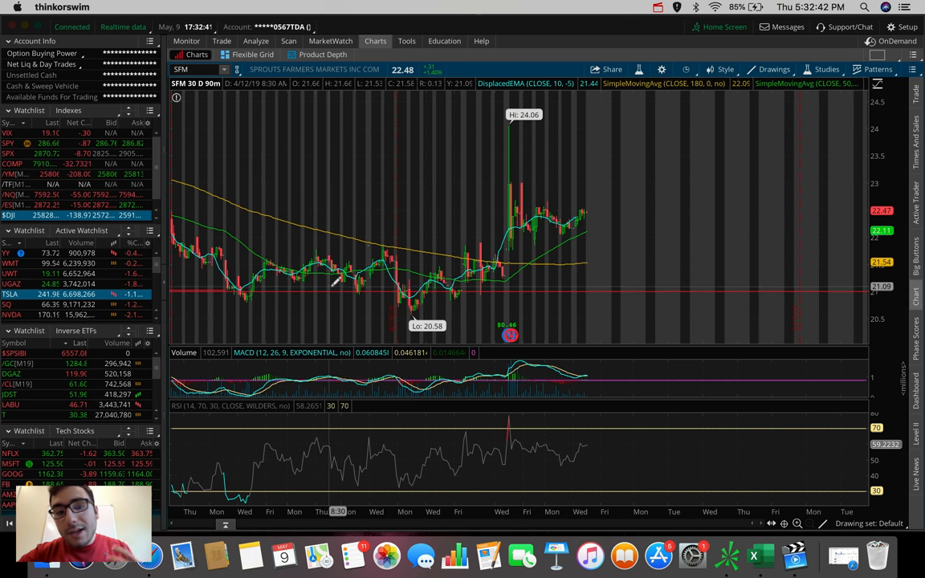
{"action": "mouse_move", "coordinate": [329, 241]}
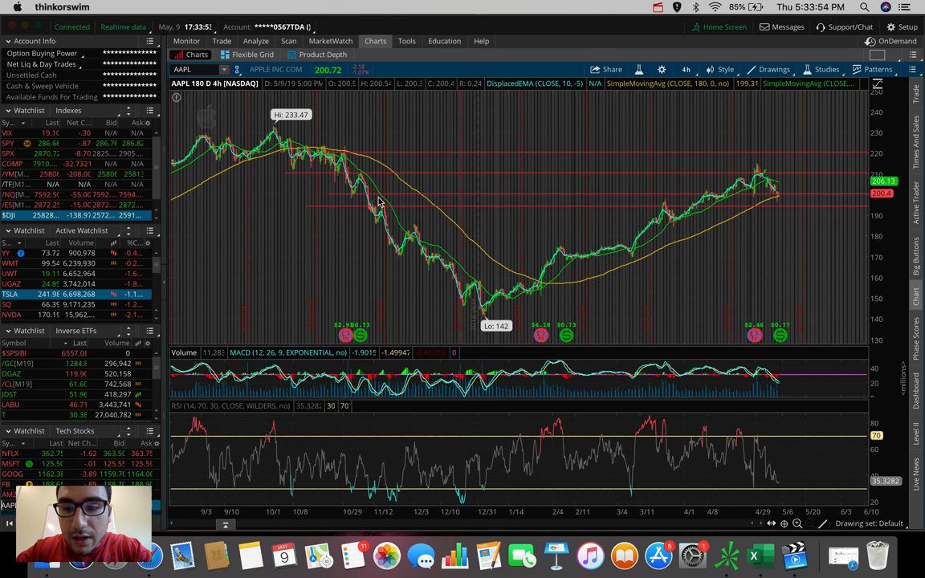
{"action": "mouse_move", "coordinate": [791, 199]}
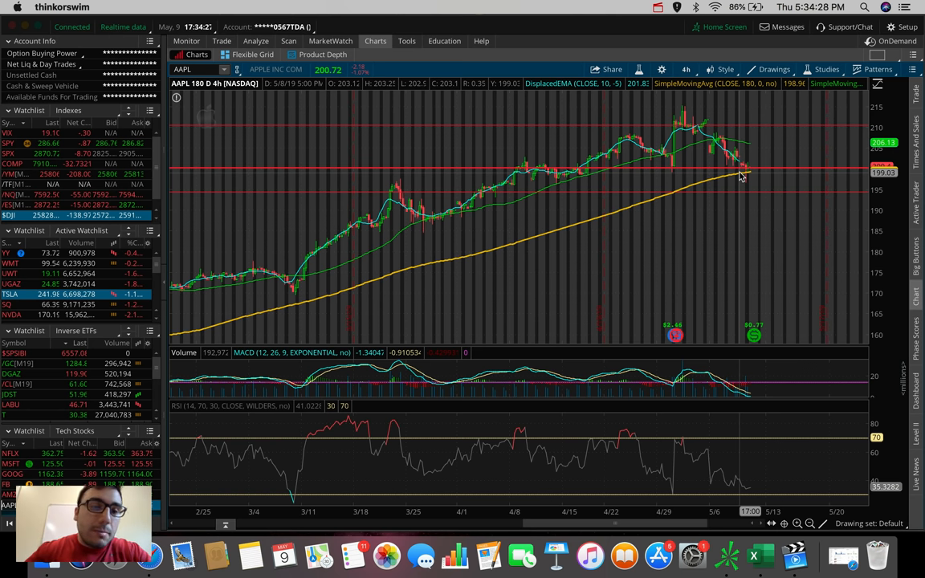
{"action": "mouse_move", "coordinate": [410, 199]}
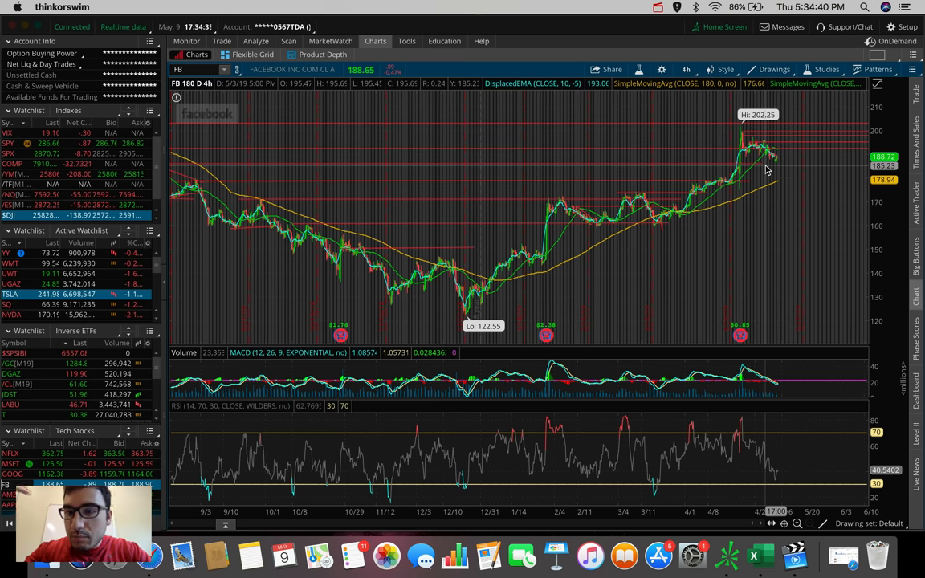
{"action": "mouse_move", "coordinate": [790, 141]}
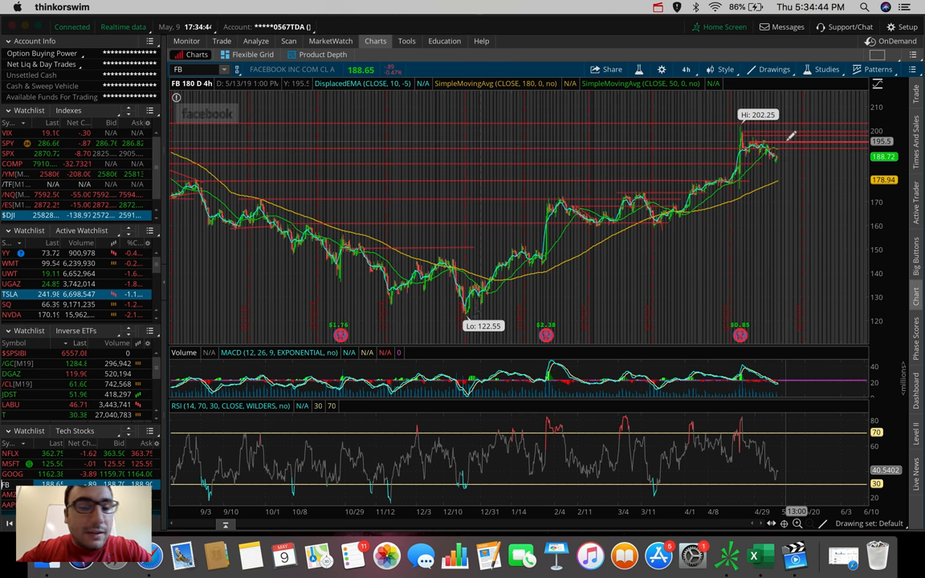
{"action": "mouse_move", "coordinate": [777, 141]}
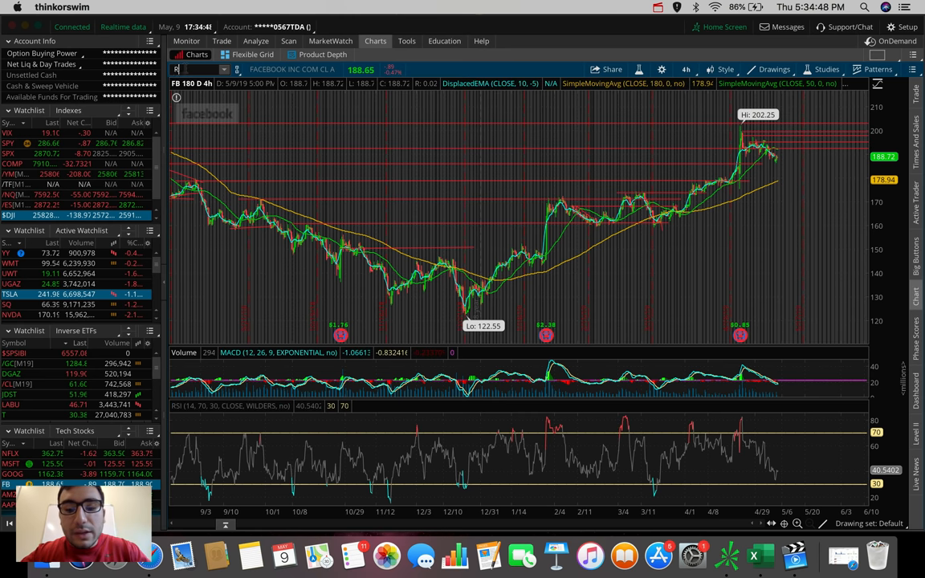
Step: Load Roku (ROKU) on the 180-day, 4-hour chart
{"action": "type", "text": "ROKU"}
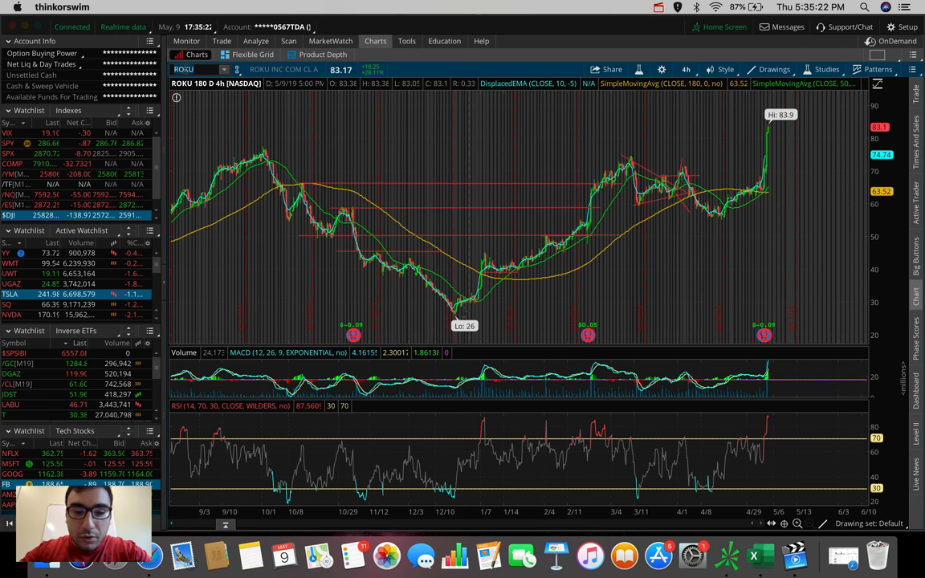
Step: Bring up NVIDIA (NVDA) from the watchlist on 180-day, 4-hour bars
{"action": "left_click", "coordinate": [193, 69]}
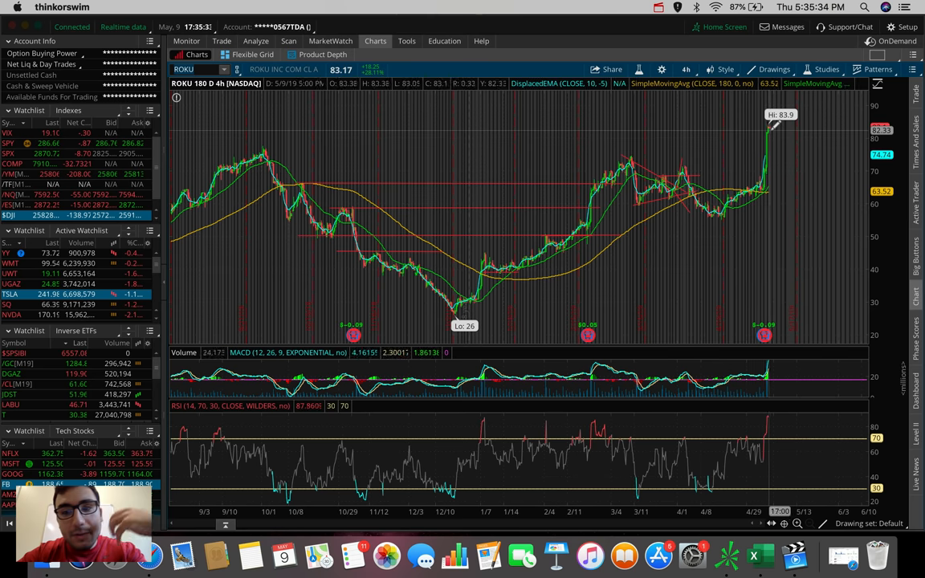
{"action": "mouse_move", "coordinate": [778, 154]}
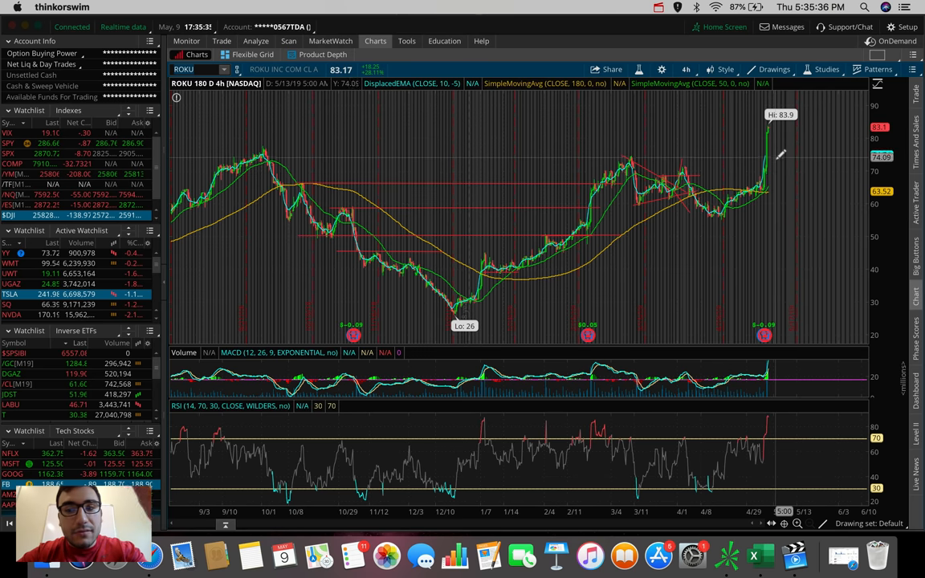
{"action": "mouse_move", "coordinate": [780, 151]}
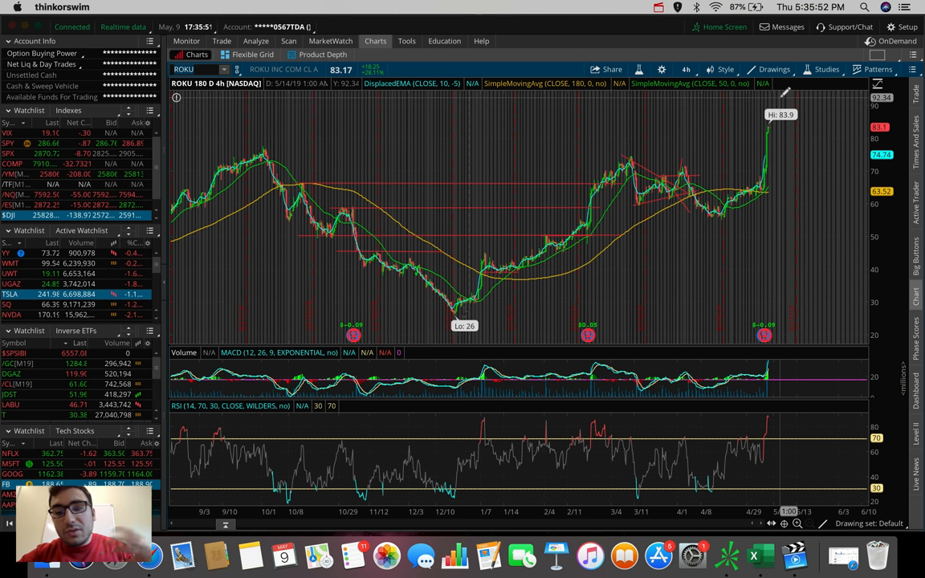
{"action": "mouse_move", "coordinate": [784, 398]}
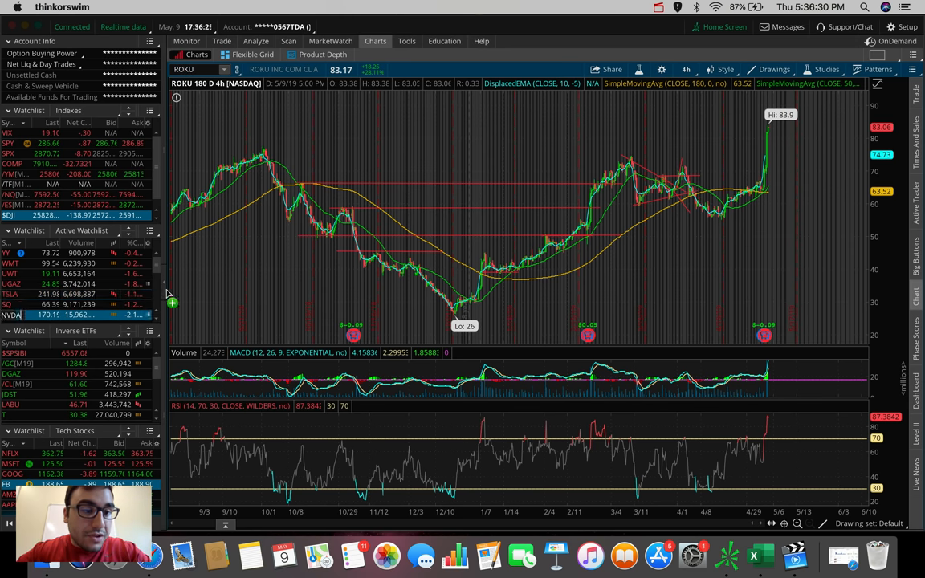
{"action": "left_click", "coordinate": [12, 315]}
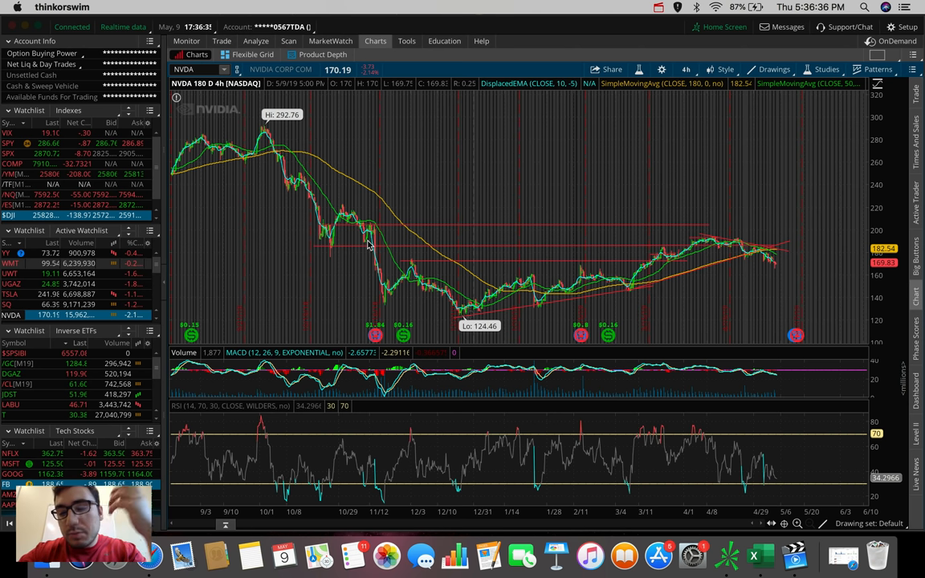
{"action": "mouse_move", "coordinate": [726, 241]}
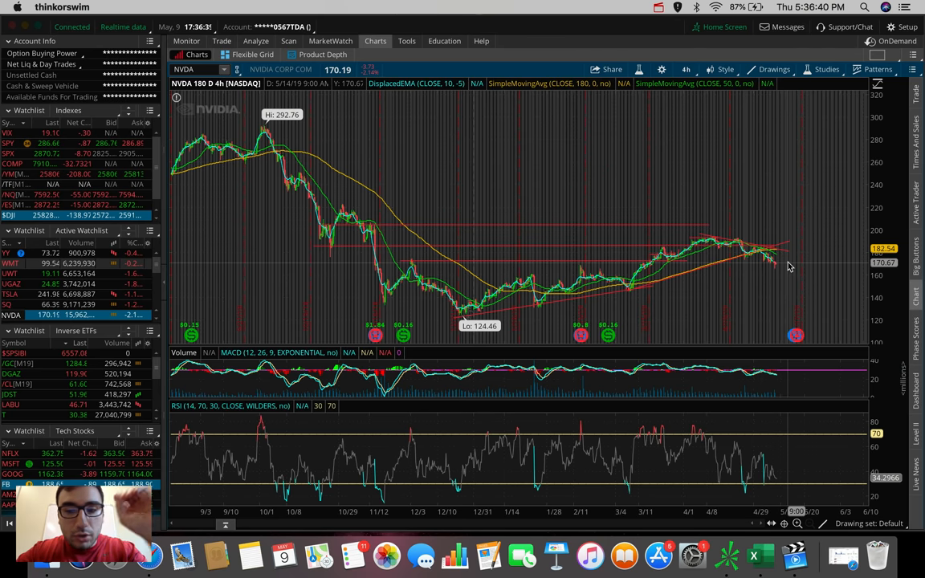
{"action": "mouse_move", "coordinate": [528, 169]}
{"action": "type", "text": "AMD"}
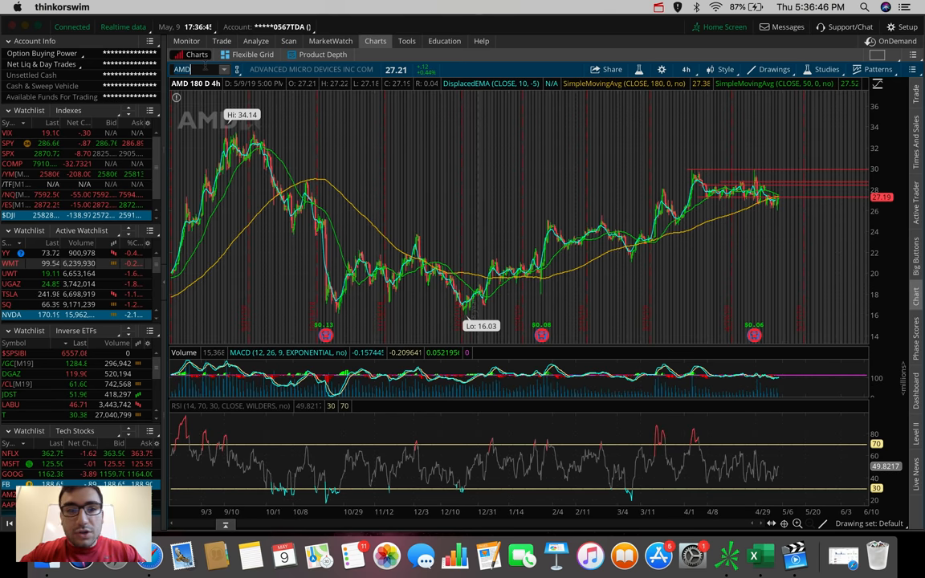
{"action": "mouse_move", "coordinate": [807, 225]}
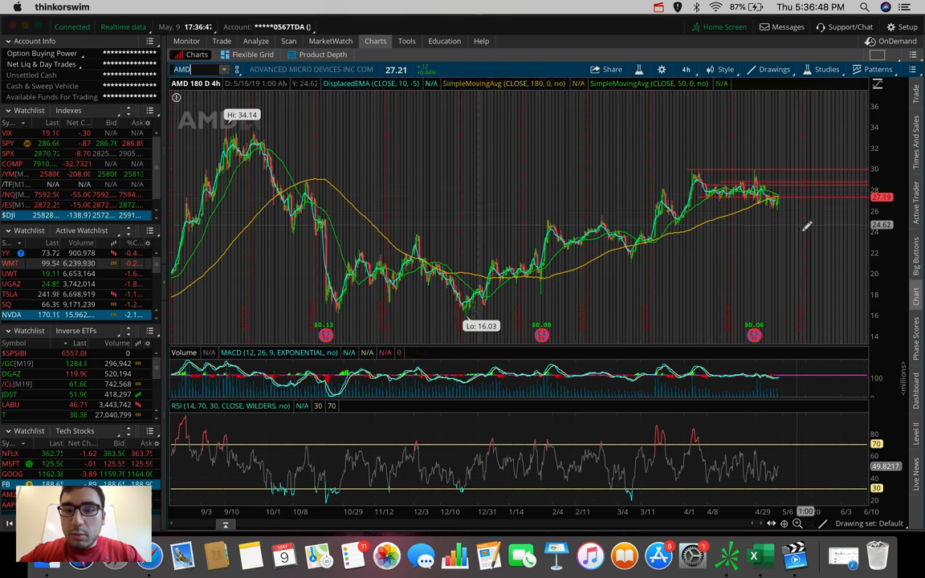
{"action": "mouse_move", "coordinate": [440, 239]}
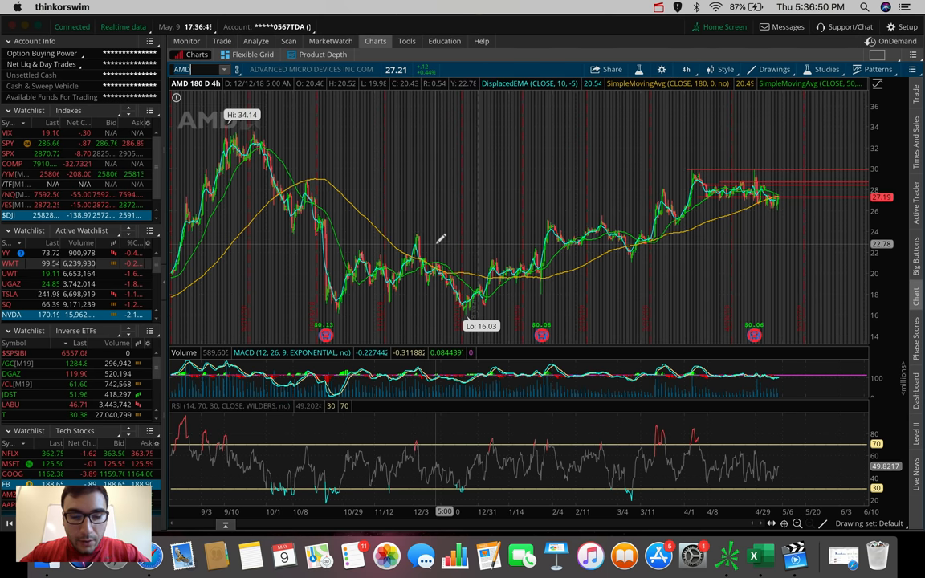
Step: Load Micron Technology (MU) on the 180-day, 4-hour chart
{"action": "type", "text": "MU"}
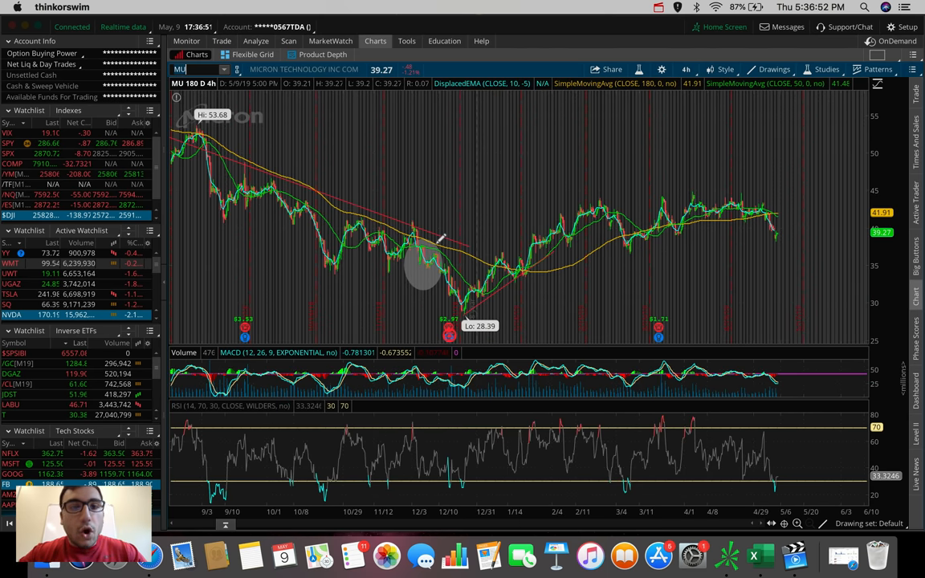